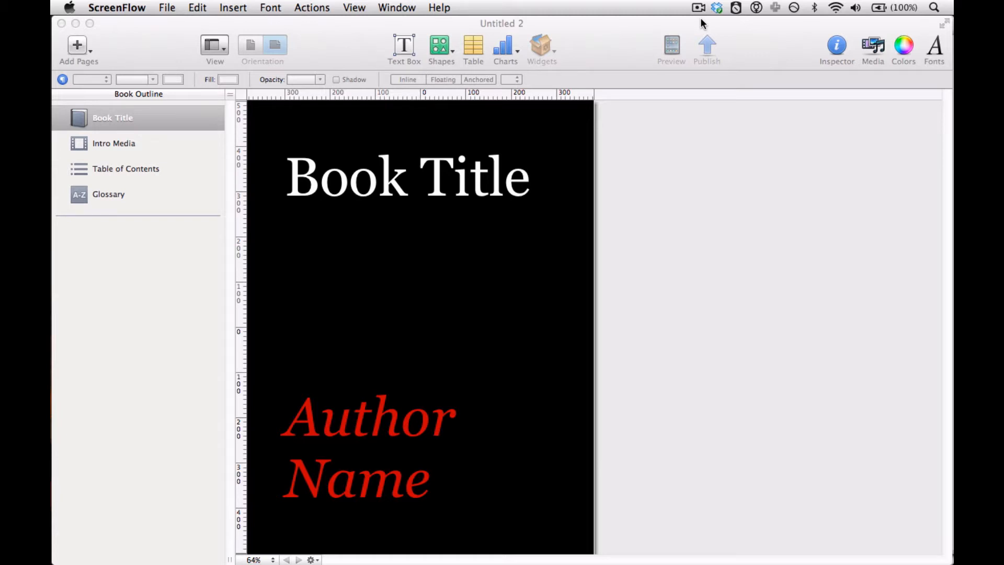
{"action": "mouse_move", "coordinate": [588, 62]}
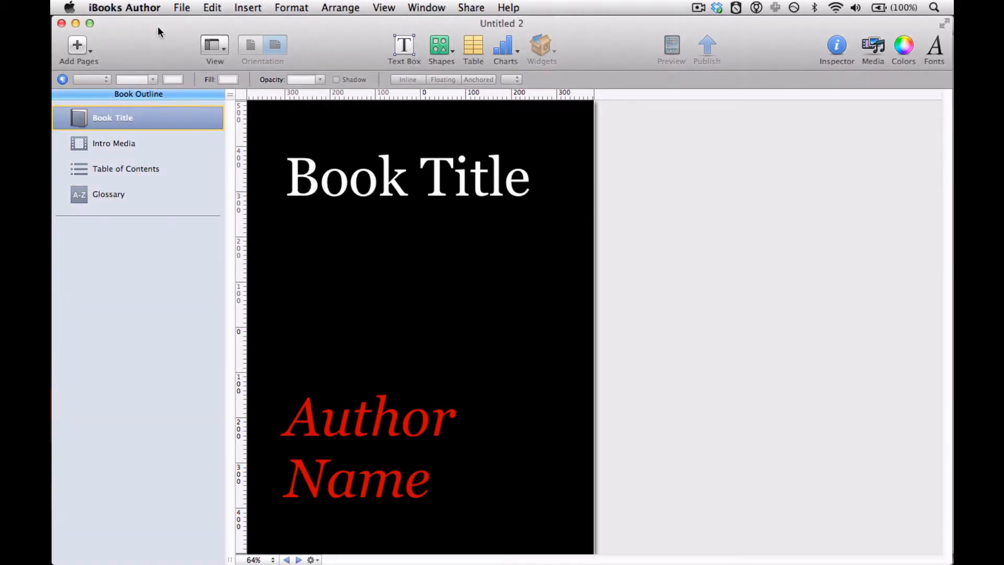
{"action": "mouse_move", "coordinate": [177, 50]}
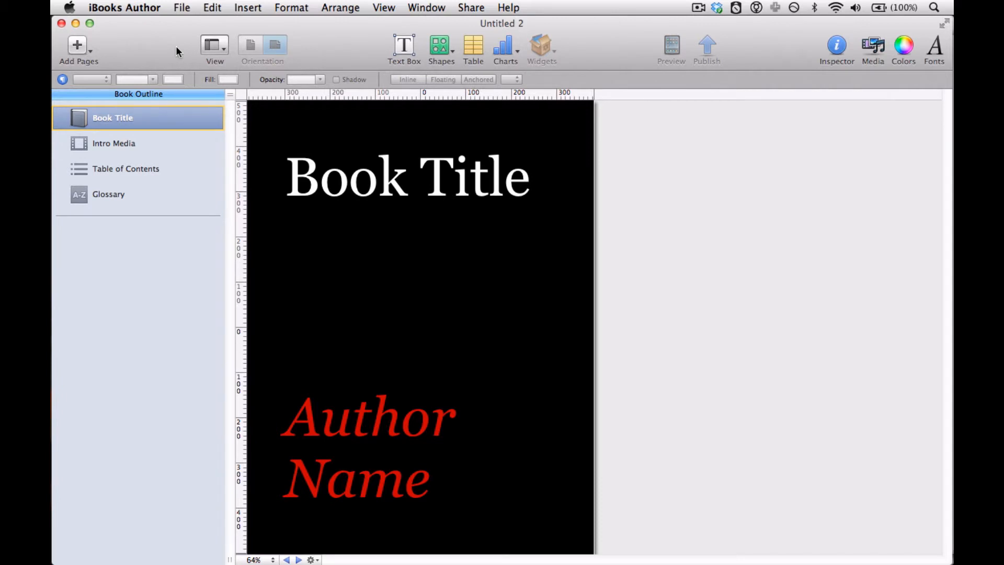
- Show the Layouts pane above the outline and scroll to the Copyright & Colophon and Dedication layouts
{"action": "left_click", "coordinate": [212, 45]}
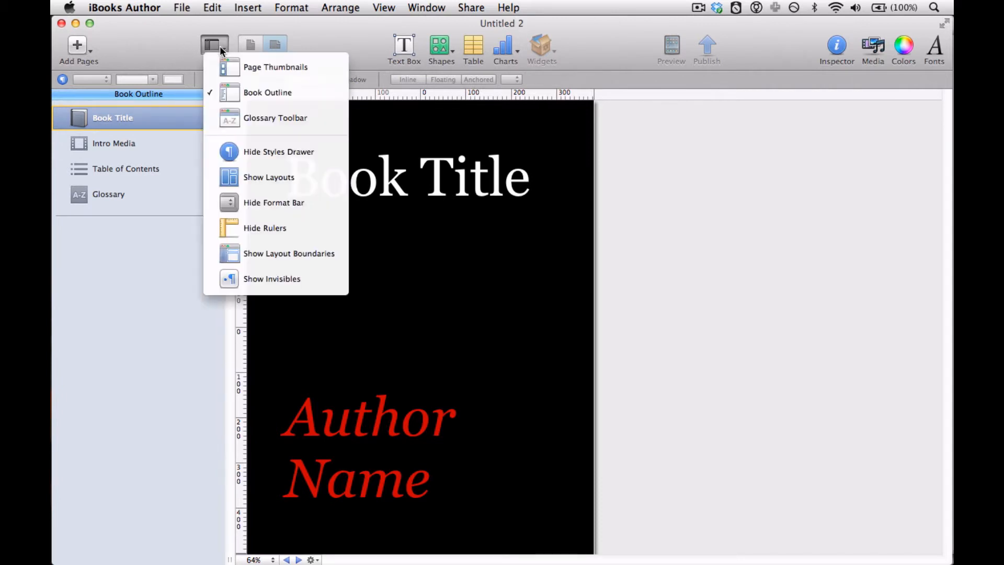
{"action": "mouse_move", "coordinate": [244, 180]}
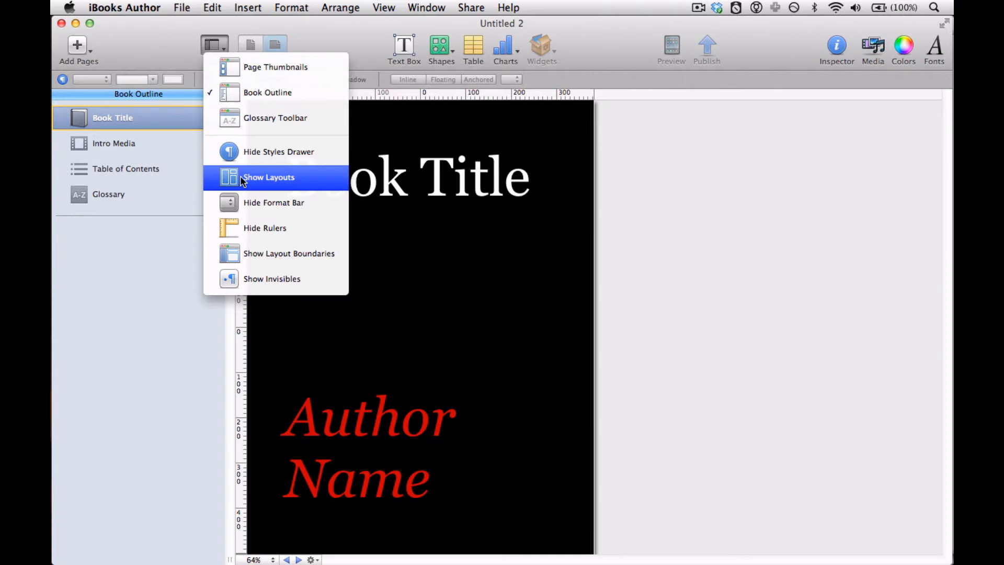
{"action": "left_click", "coordinate": [268, 177]}
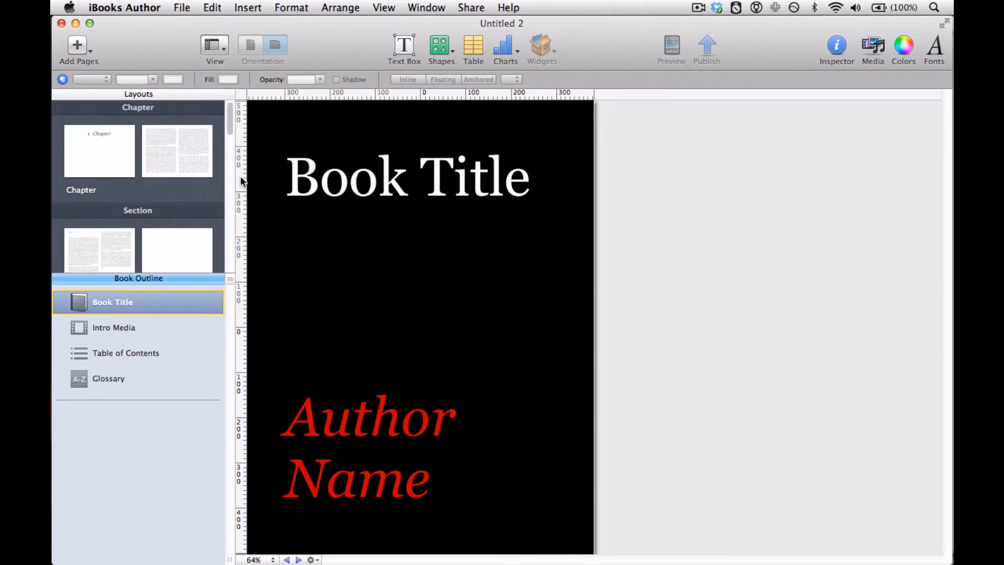
{"action": "mouse_move", "coordinate": [195, 199]}
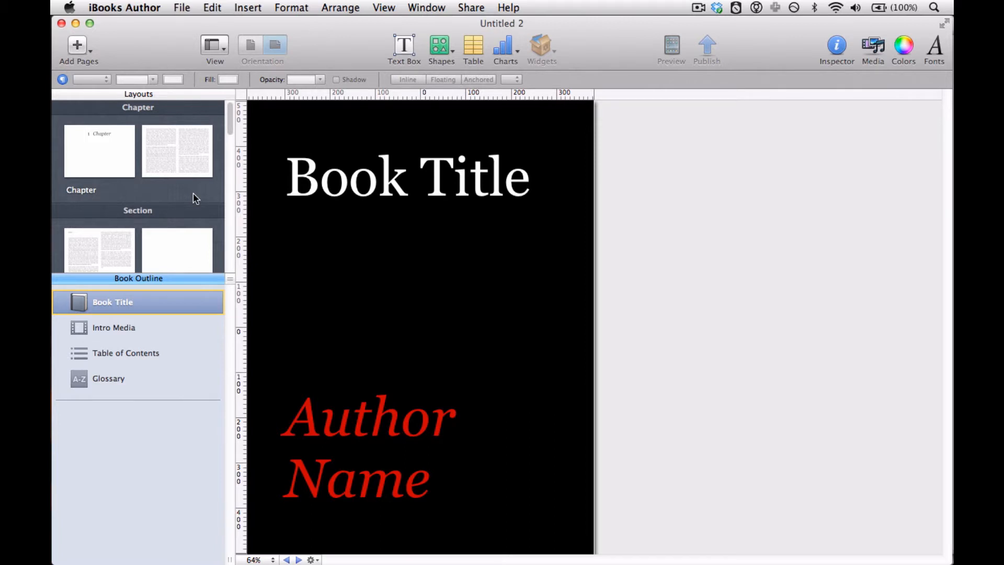
{"action": "scroll", "scroll_direction": "down", "scroll_amount": 3}
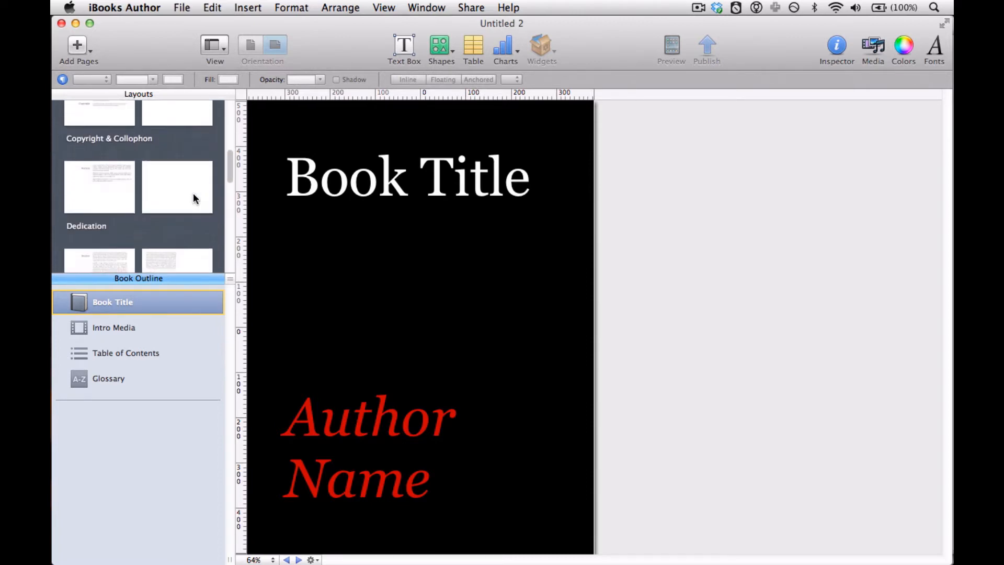
- Duplicate the Foreword layout and rename the copy 'New Section'
{"action": "left_click", "coordinate": [177, 187]}
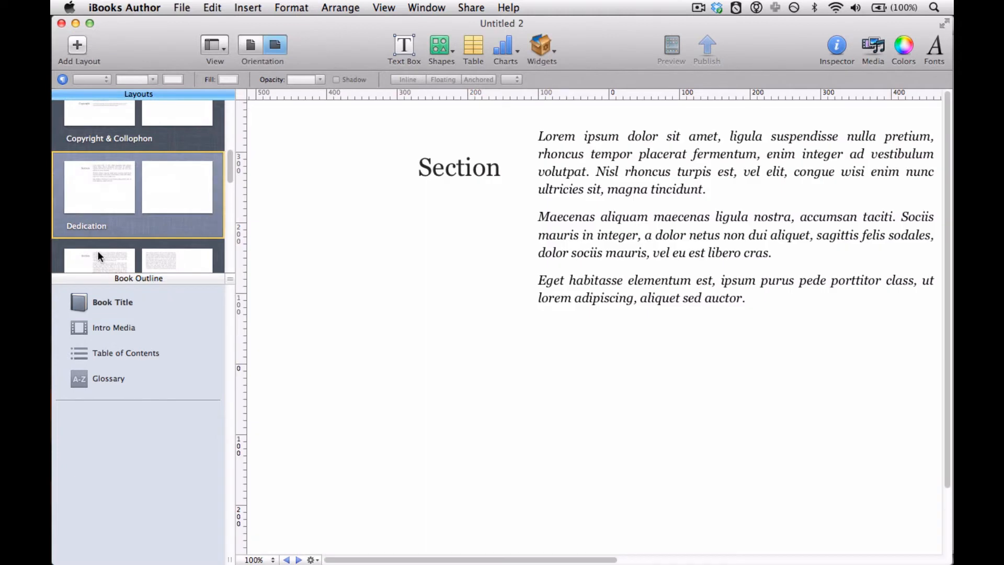
{"action": "mouse_move", "coordinate": [78, 46]}
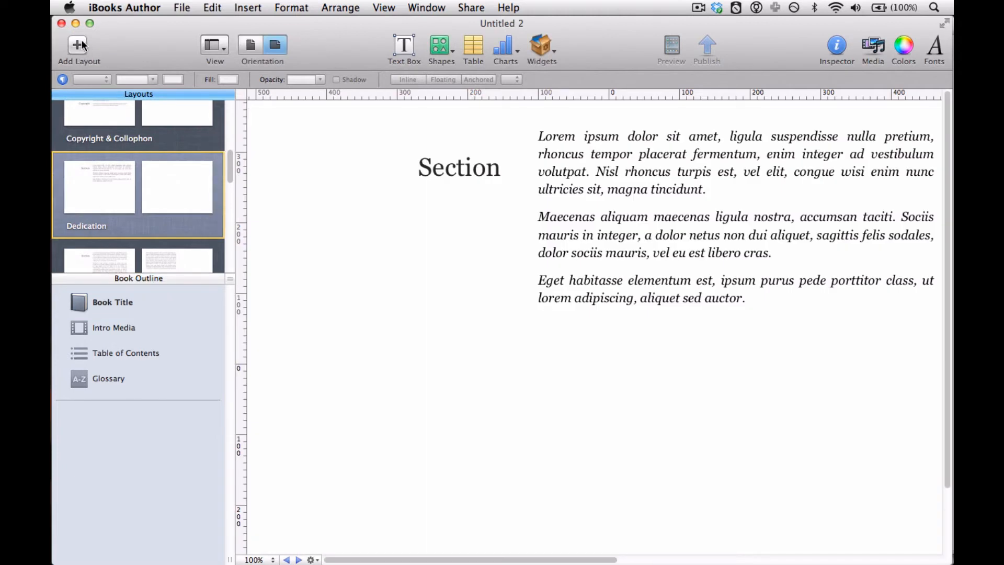
{"action": "mouse_move", "coordinate": [79, 51]}
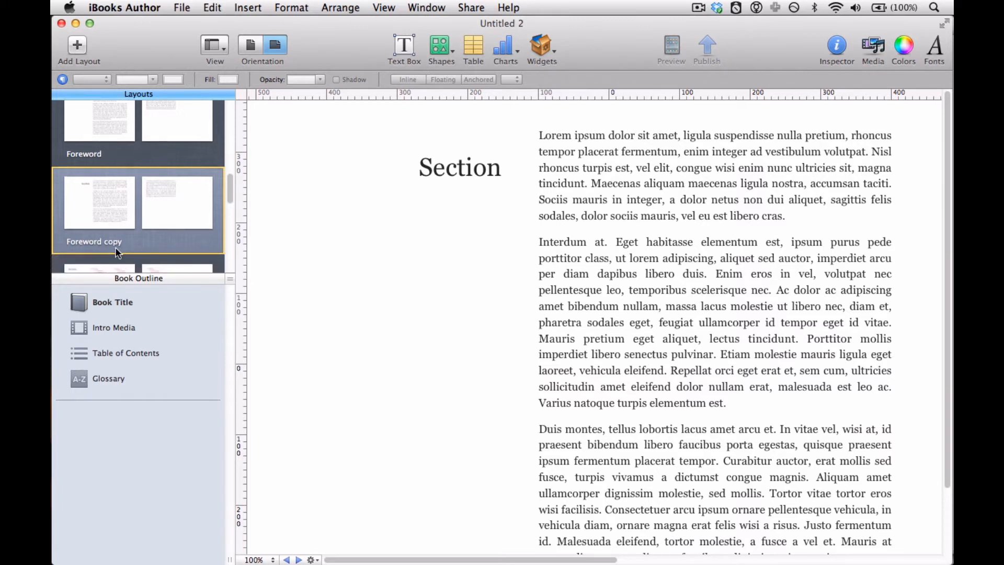
{"action": "double_click", "coordinate": [94, 242]}
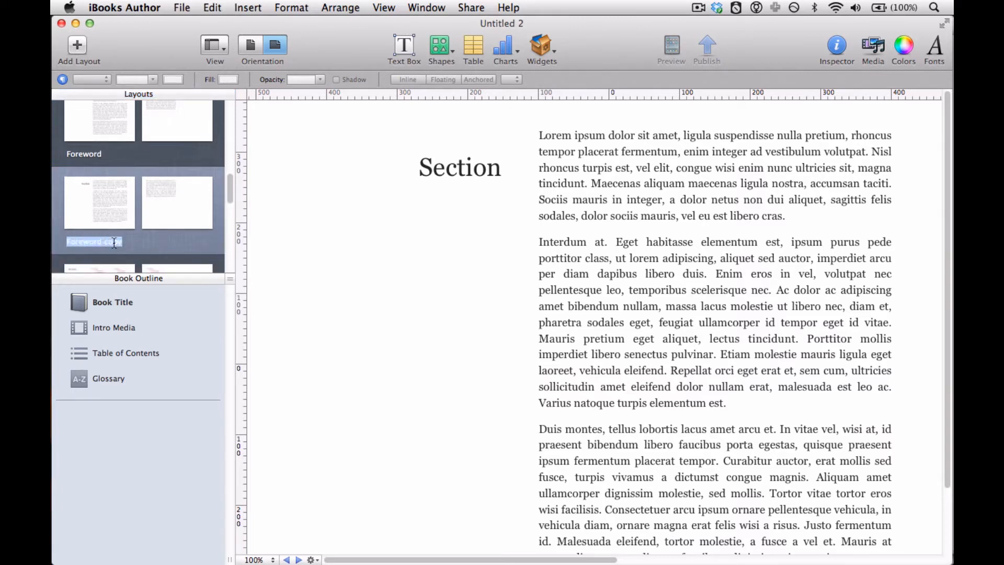
{"action": "type", "text": "New Section"}
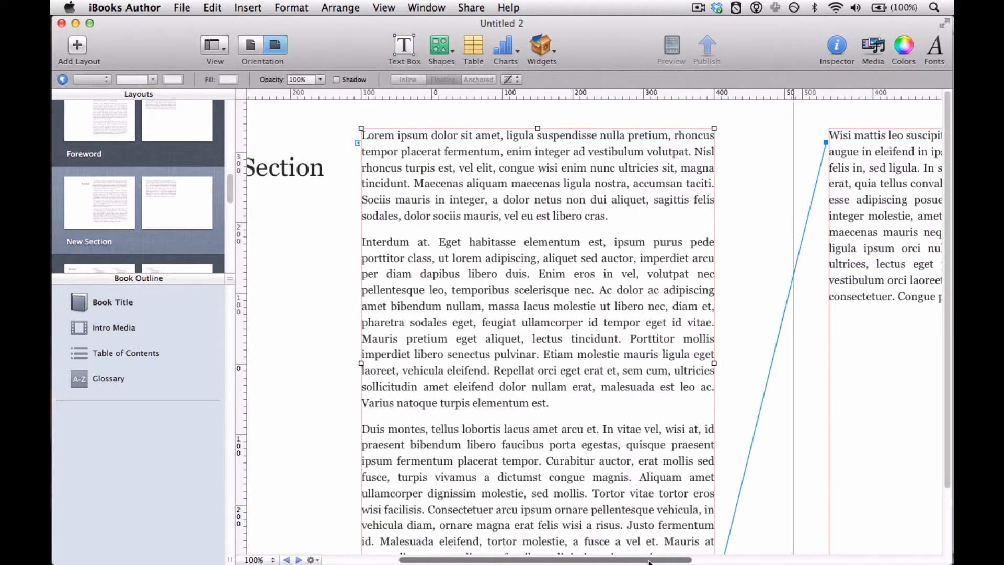
{"action": "scroll", "scroll_direction": "right", "scroll_amount": 3}
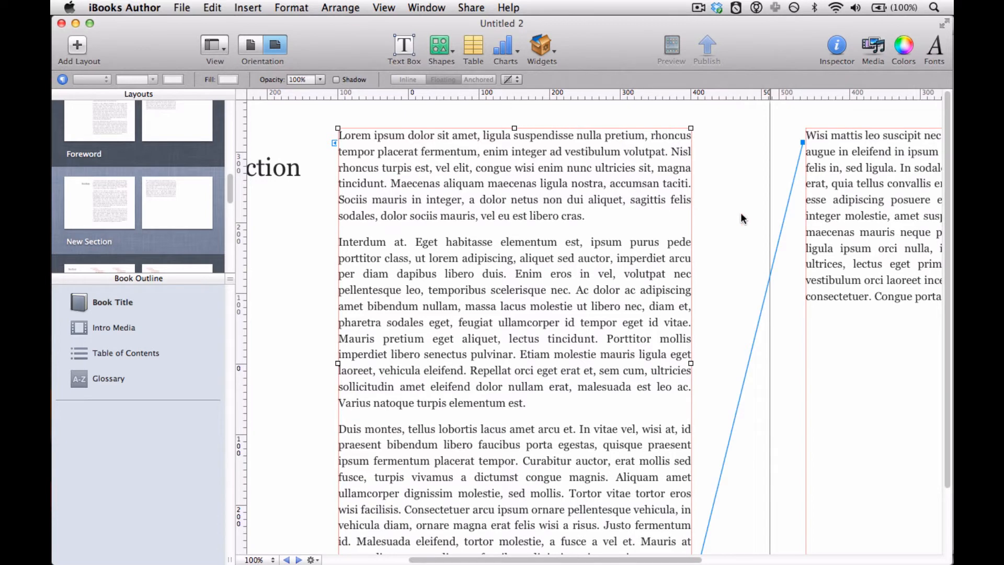
{"action": "scroll", "scroll_direction": "down", "scroll_amount": 3}
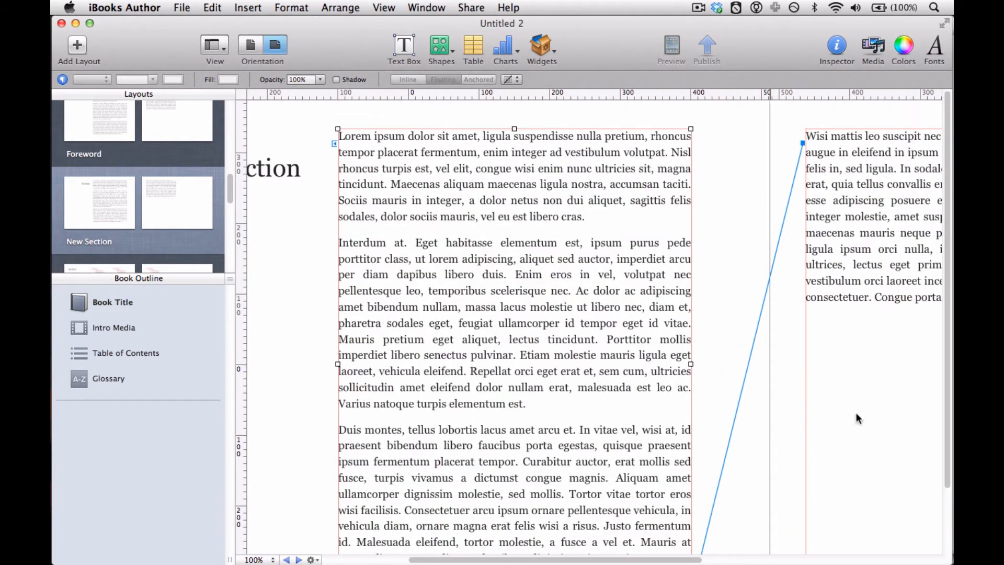
{"action": "left_click", "coordinate": [292, 7]}
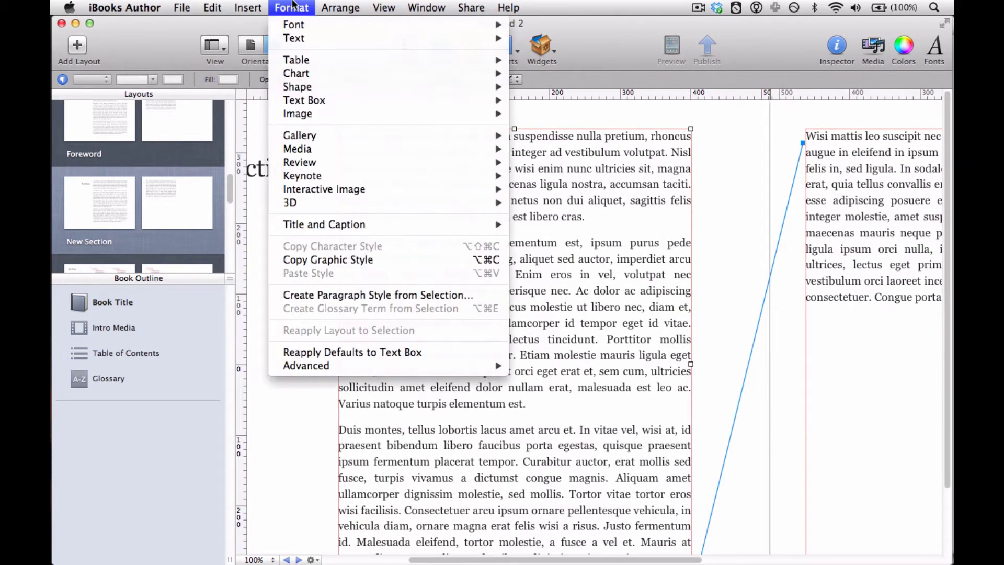
{"action": "mouse_move", "coordinate": [325, 107]}
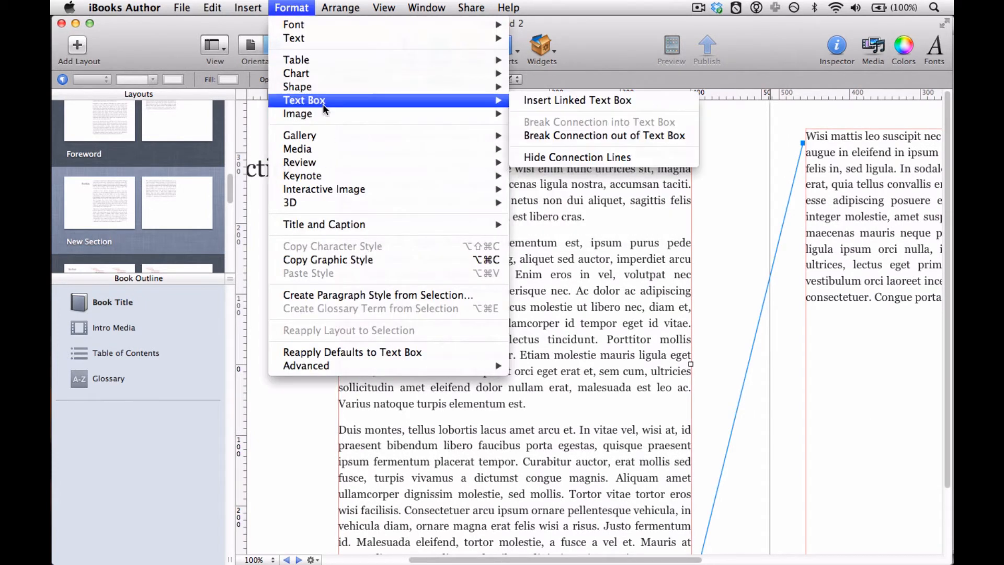
{"action": "mouse_move", "coordinate": [431, 106]}
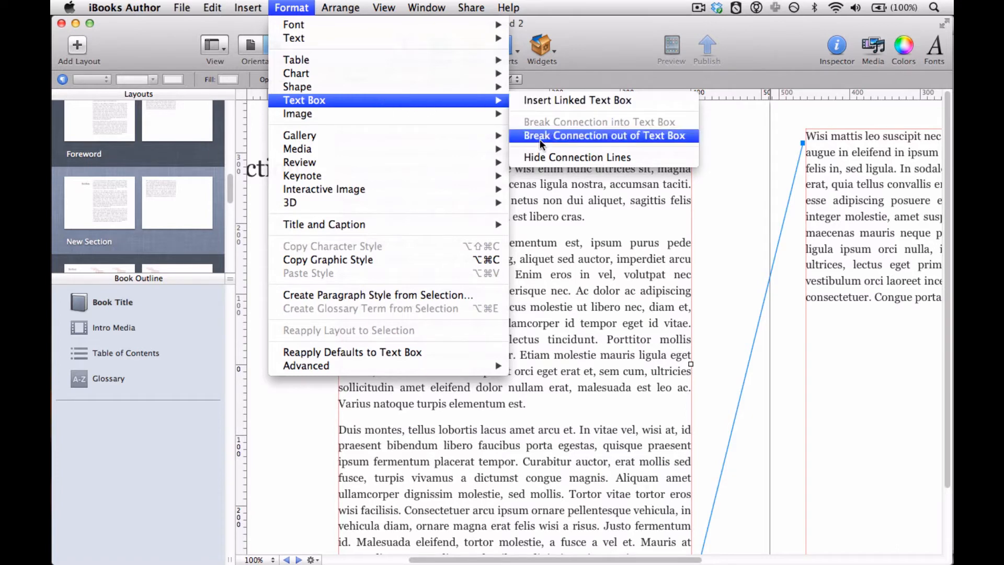
{"action": "mouse_move", "coordinate": [847, 249]}
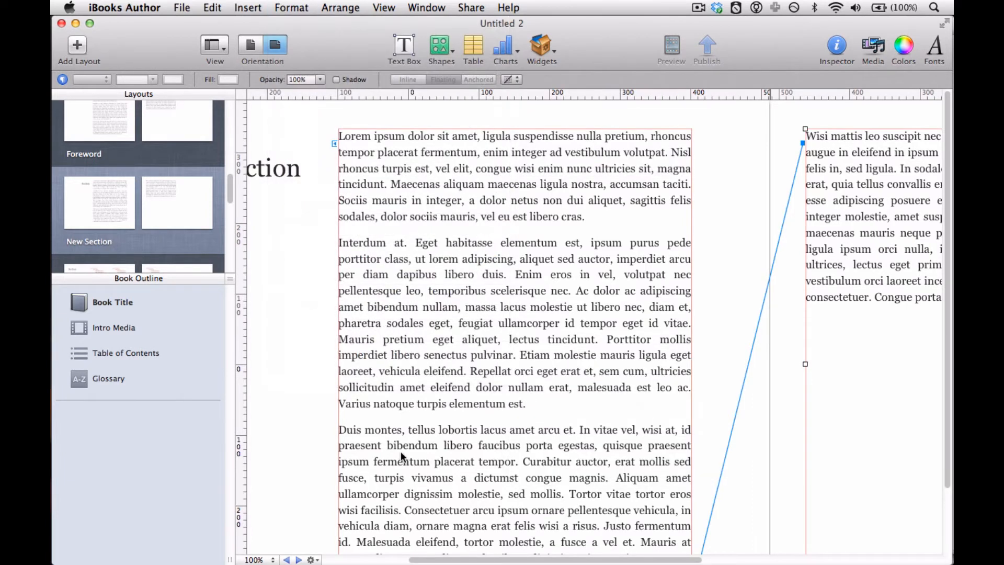
{"action": "left_click", "coordinate": [291, 7]}
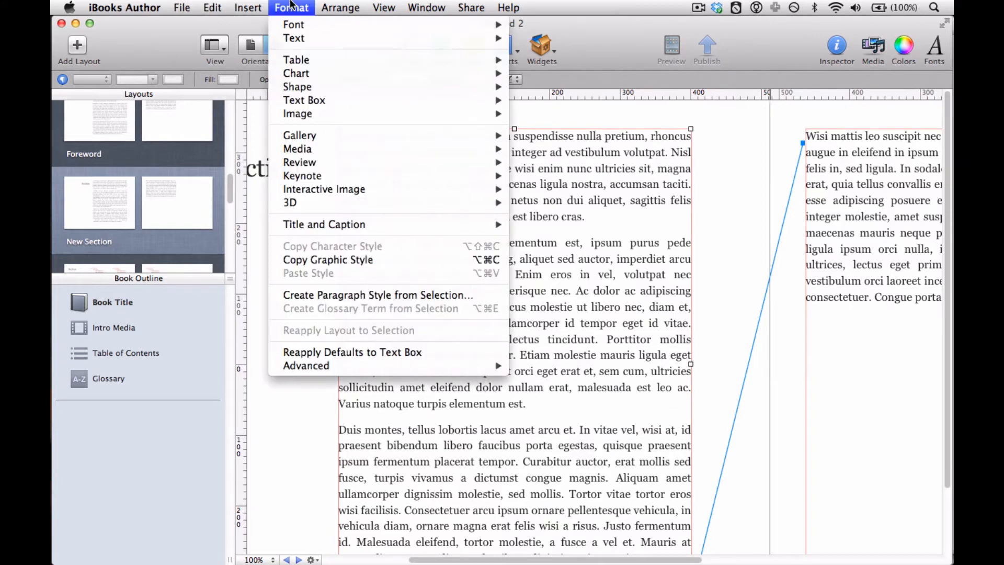
{"action": "mouse_move", "coordinate": [304, 99]}
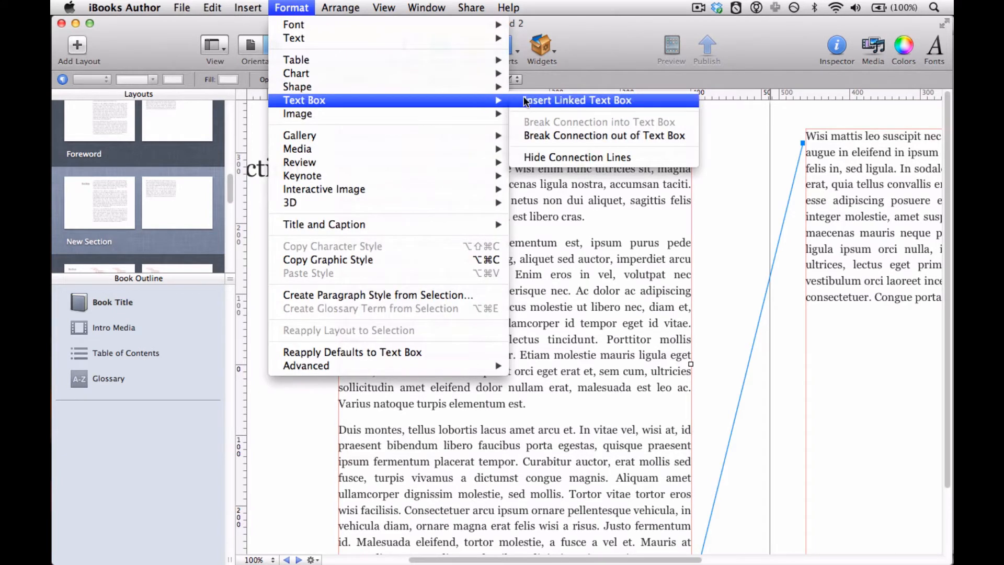
{"action": "mouse_move", "coordinate": [528, 106]}
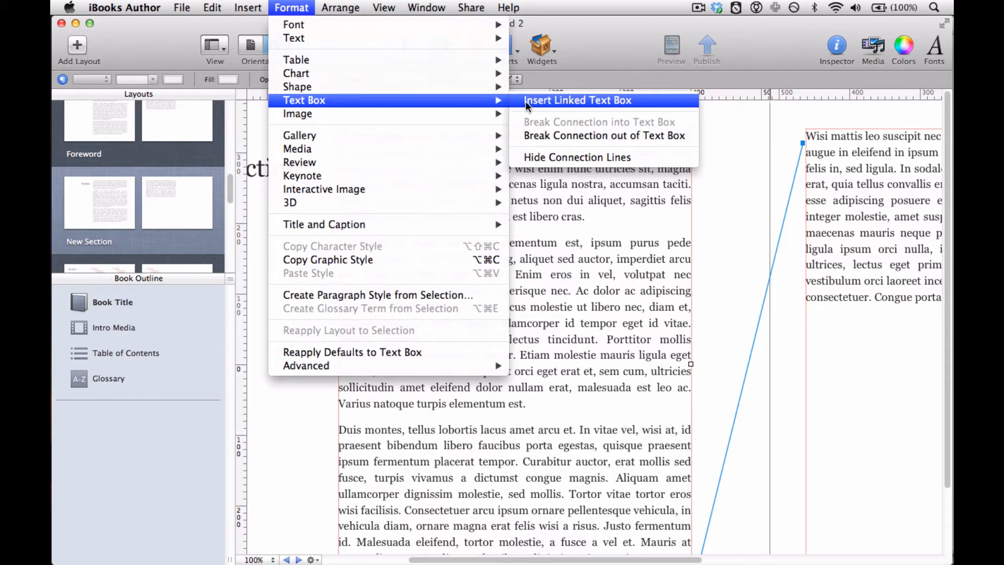
{"action": "mouse_move", "coordinate": [651, 104]}
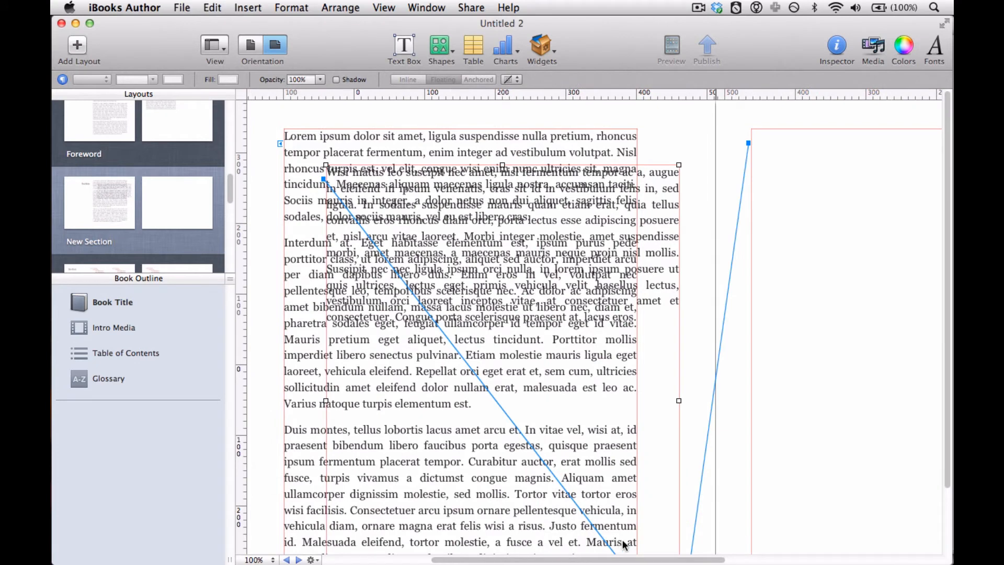
{"action": "mouse_move", "coordinate": [580, 445]}
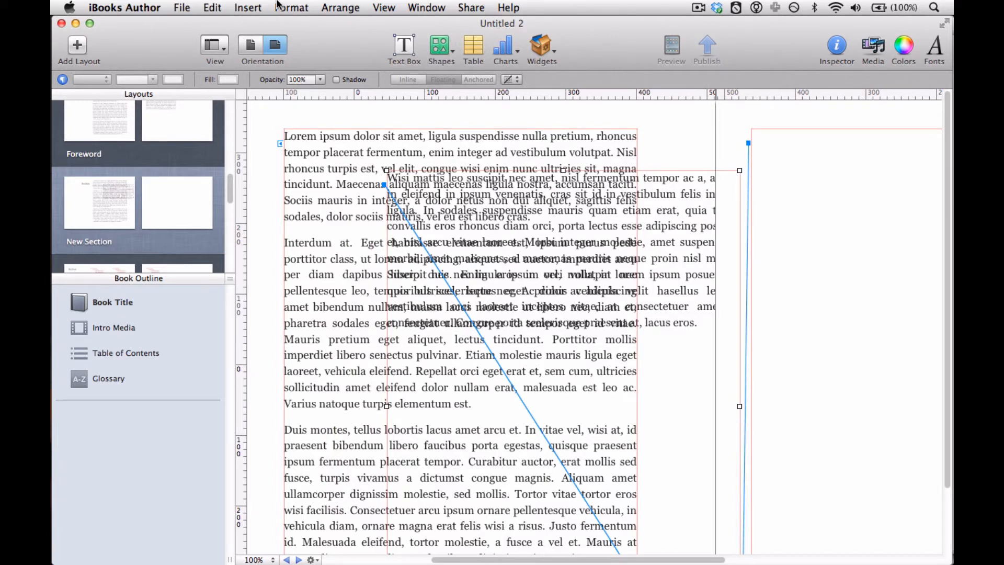
{"action": "left_click", "coordinate": [291, 7]}
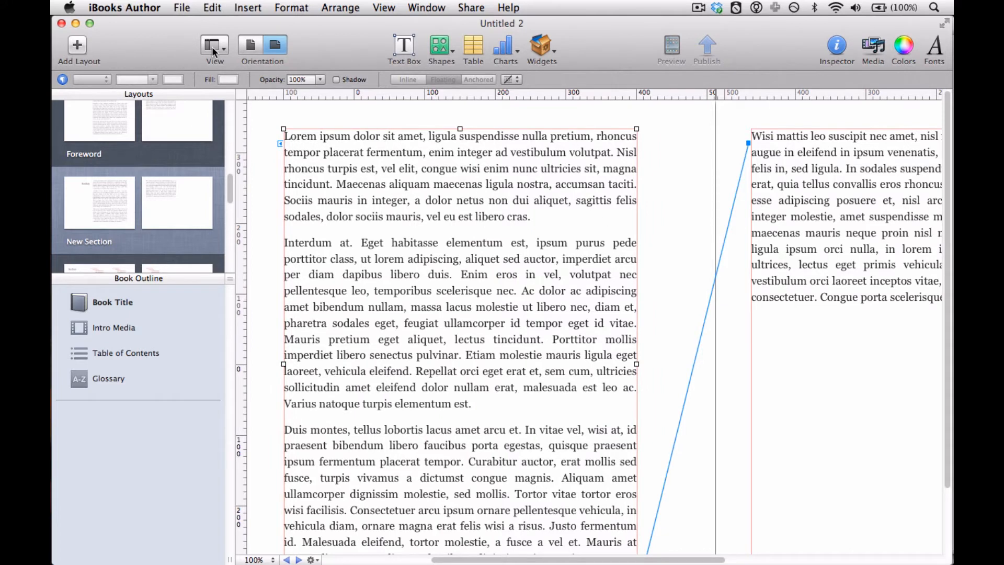
- Hide the Layouts pane, leaving the Book Title cover page in the outline
{"action": "left_click", "coordinate": [209, 45]}
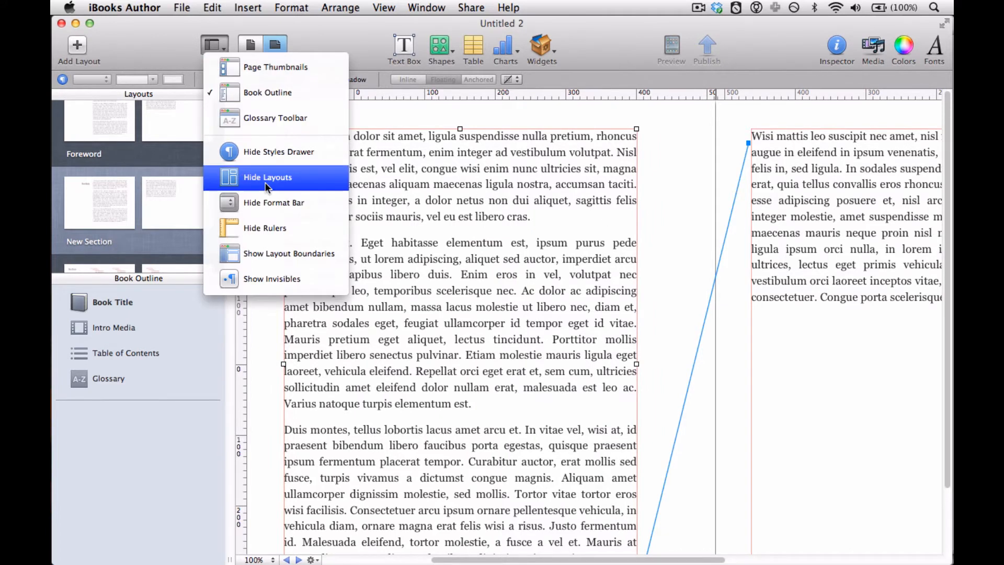
{"action": "left_click", "coordinate": [267, 178]}
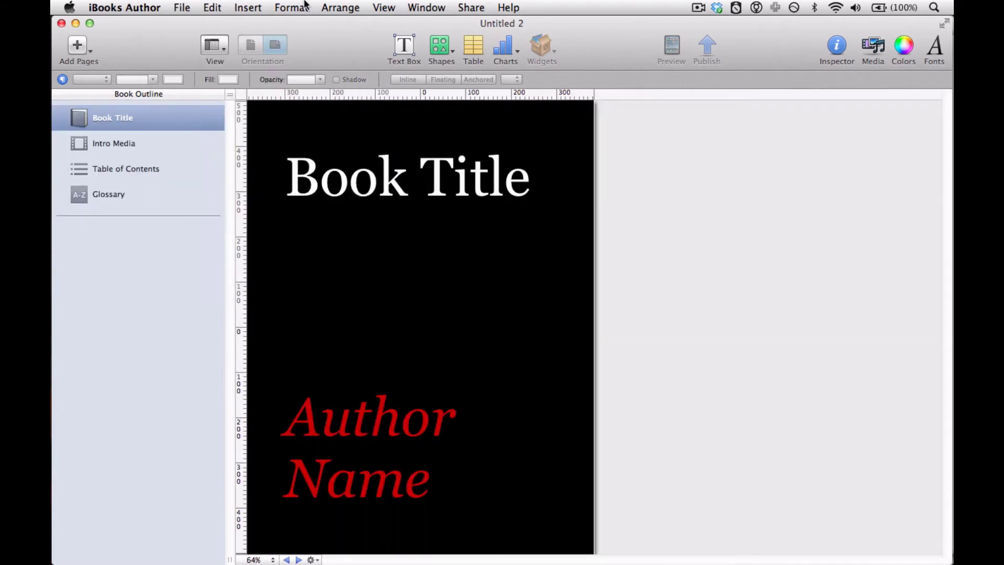
- Insert 'Elements - 1 Introduction.pages' as a new chapter using the Chapter layout
{"action": "left_click", "coordinate": [247, 8]}
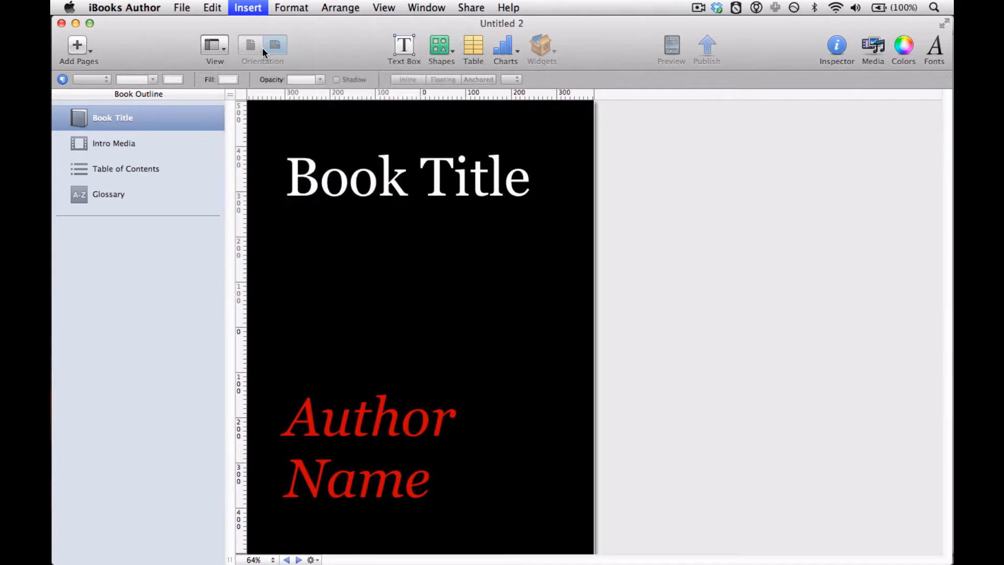
{"action": "left_click", "coordinate": [247, 7]}
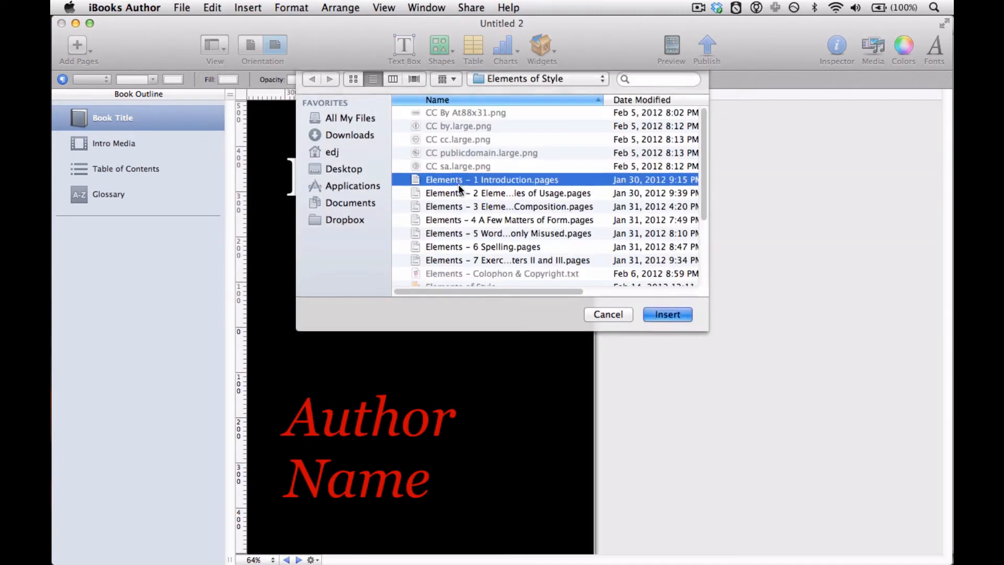
{"action": "left_click", "coordinate": [668, 314]}
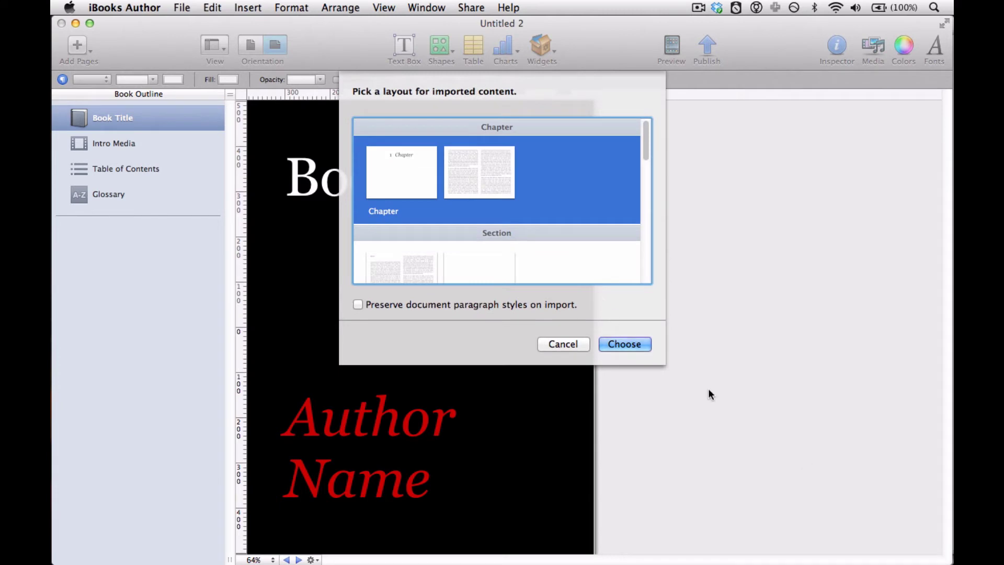
{"action": "left_click", "coordinate": [624, 344]}
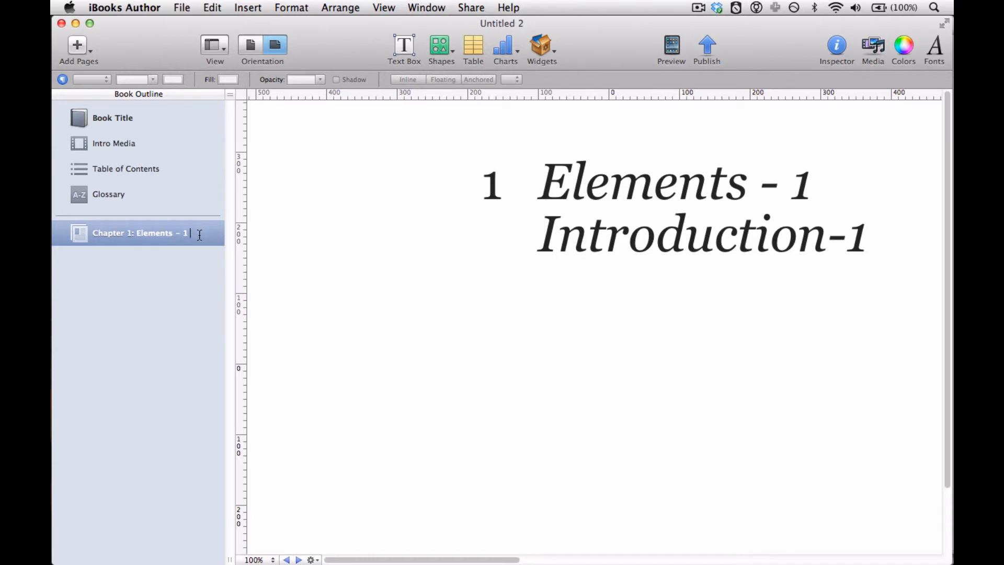
- Name the chapter 'Introduction' and select the I. Introduction body text on its page
{"action": "type", "text": "Introduction"}
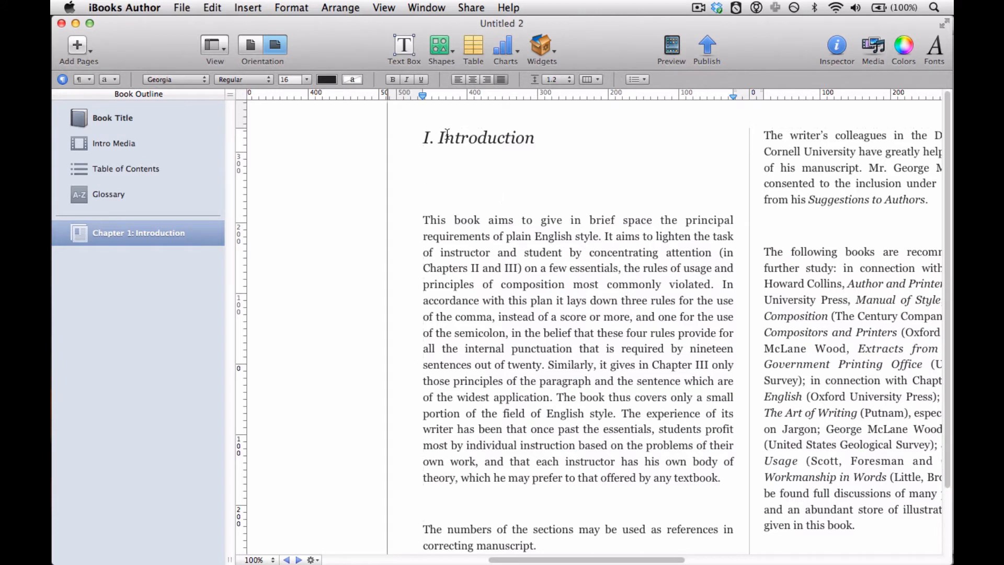
{"action": "left_click", "coordinate": [446, 137]}
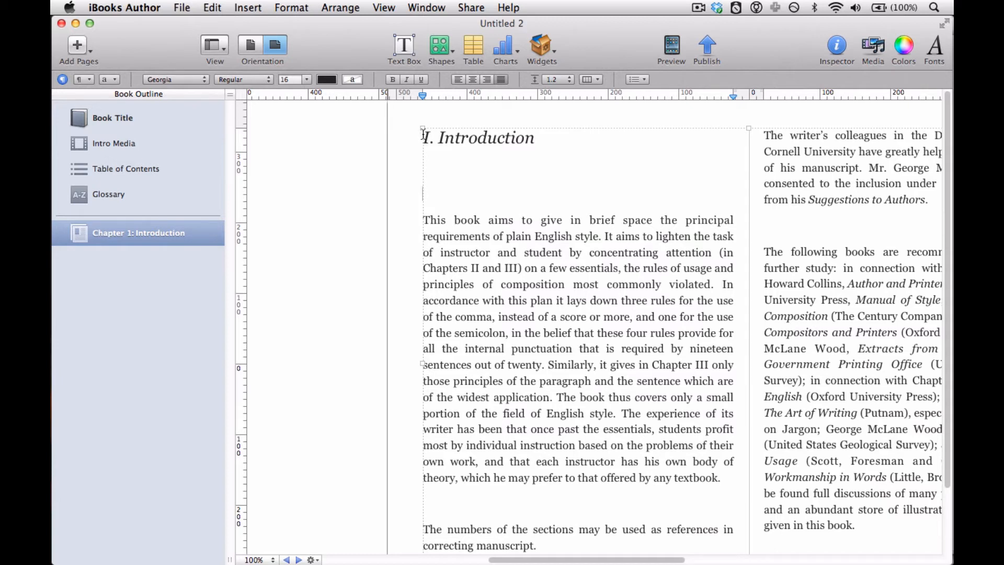
{"action": "left_click", "coordinate": [214, 45]}
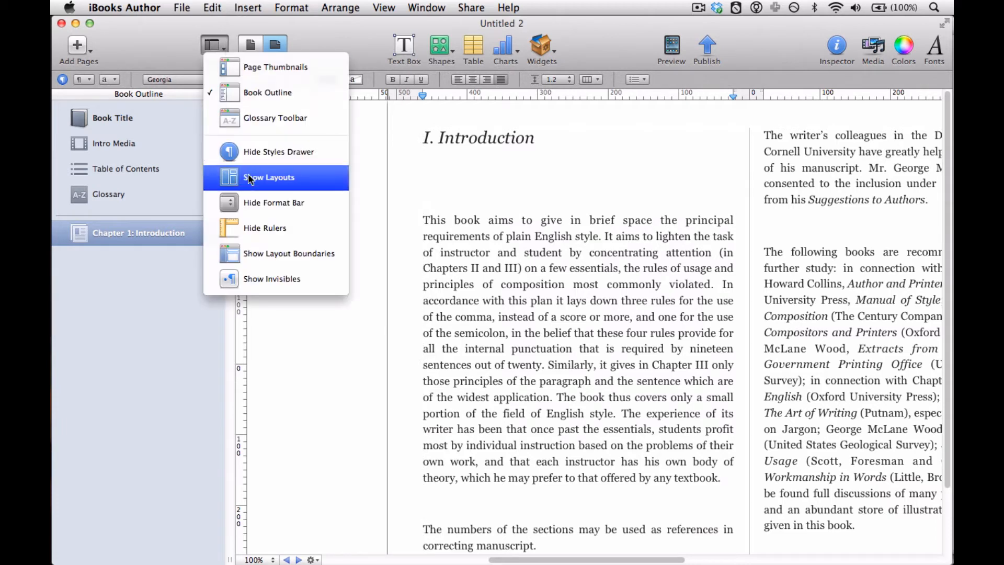
{"action": "left_click", "coordinate": [269, 177]}
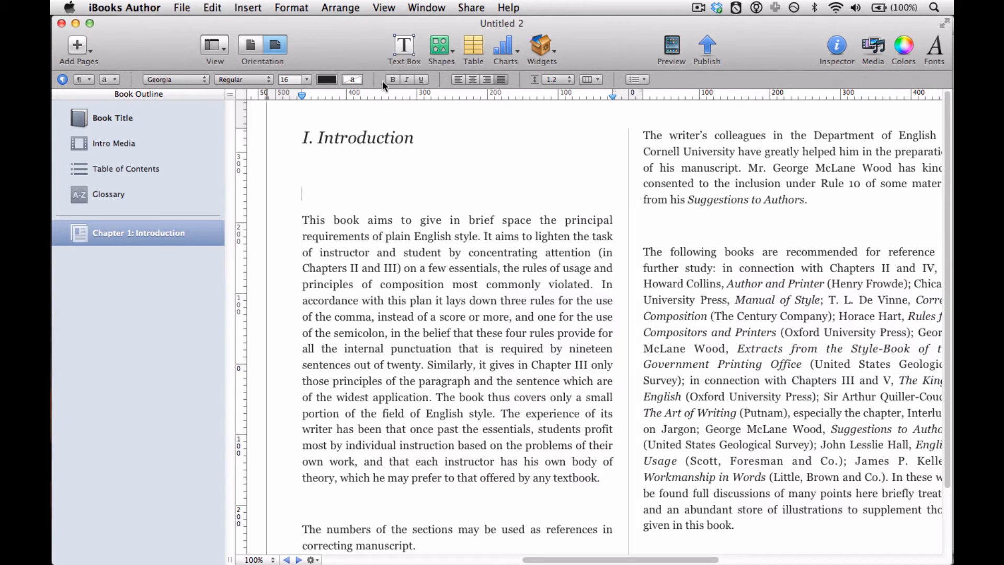
{"action": "mouse_move", "coordinate": [402, 46]}
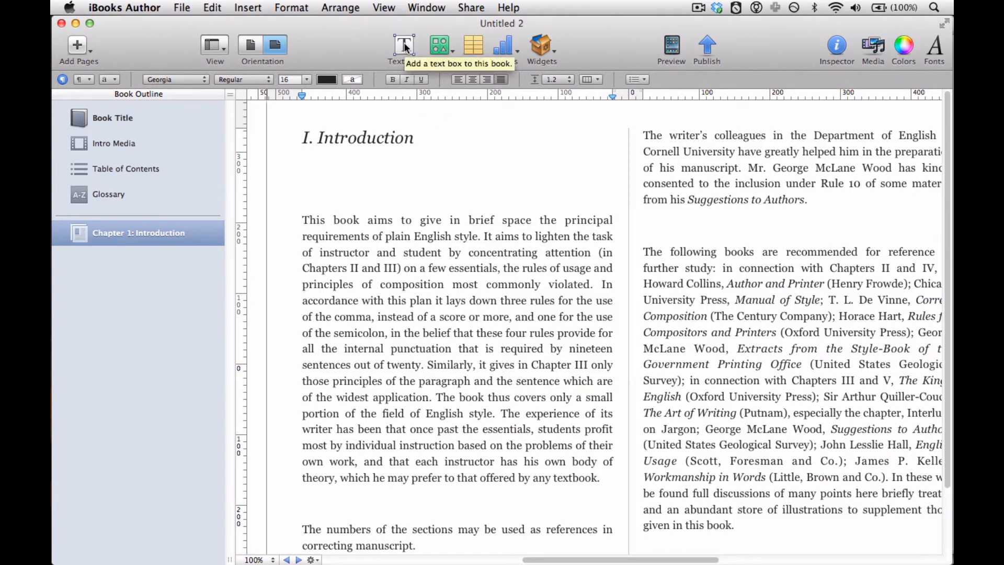
- Add a text box below the Introduction heading with red 36-point placeholder text
{"action": "left_click", "coordinate": [403, 46]}
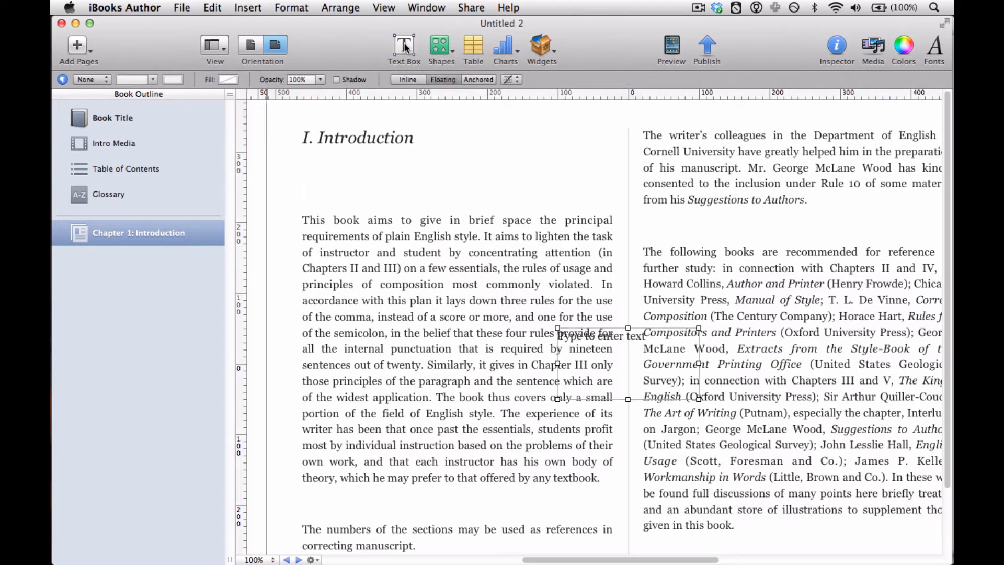
{"action": "mouse_move", "coordinate": [586, 380]}
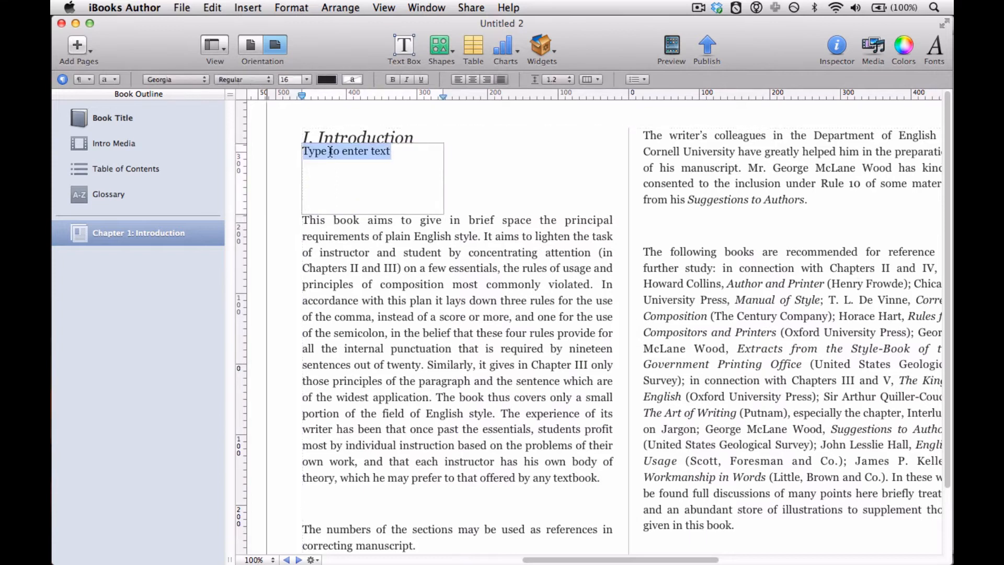
{"action": "left_click", "coordinate": [326, 79]}
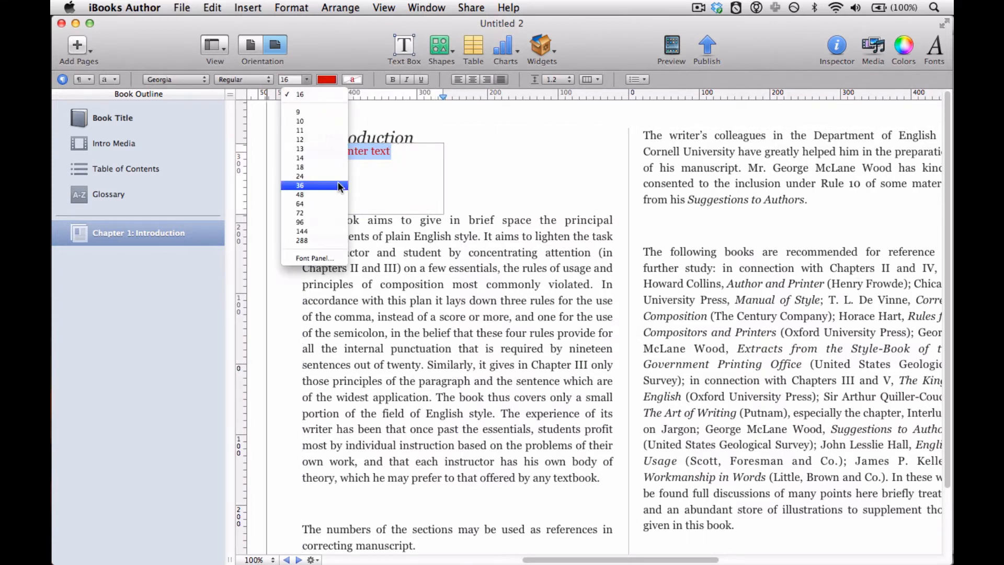
{"action": "left_click", "coordinate": [300, 185]}
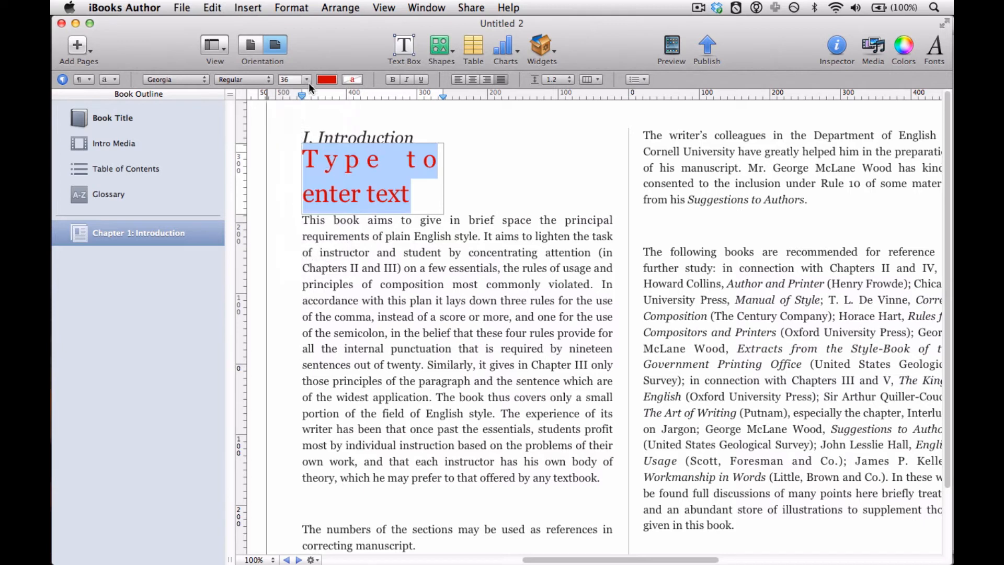
{"action": "left_click", "coordinate": [307, 80]}
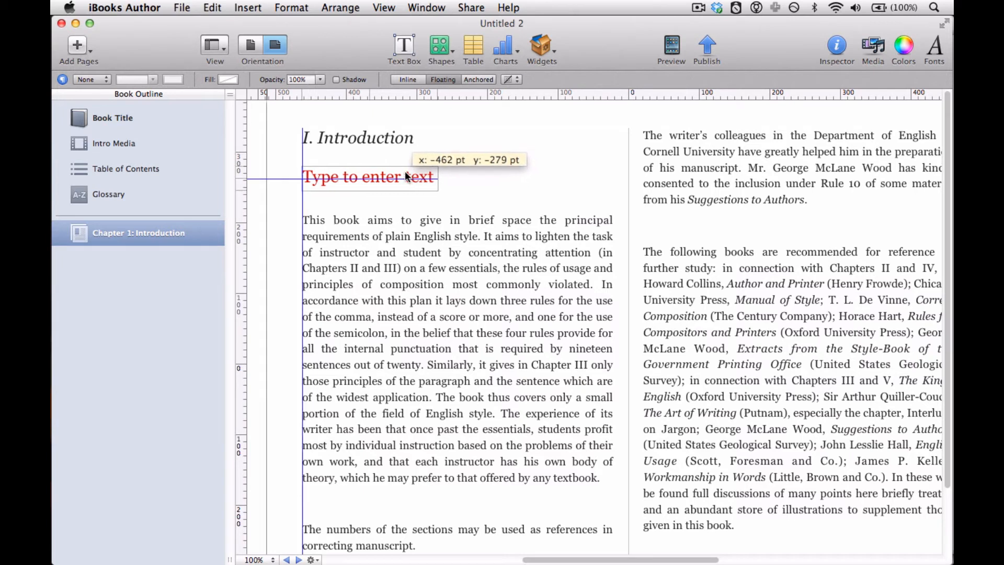
{"action": "left_click", "coordinate": [369, 177]}
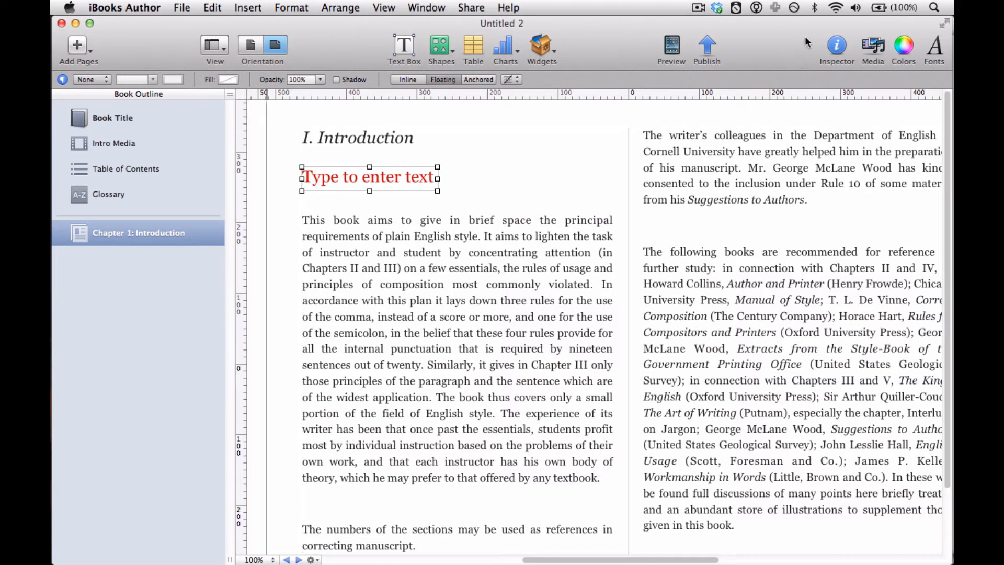
{"action": "mouse_move", "coordinate": [832, 47]}
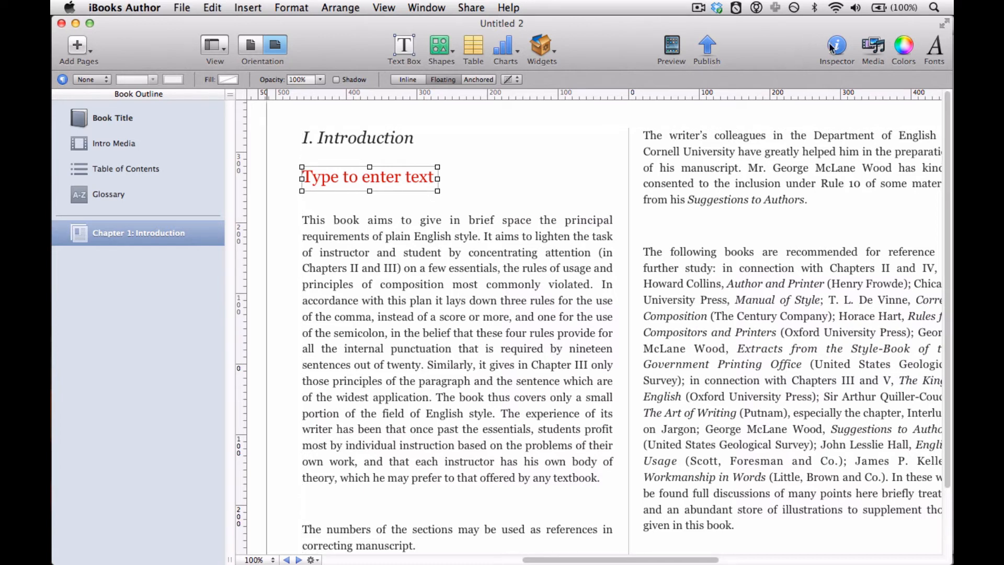
{"action": "mouse_move", "coordinate": [833, 46]}
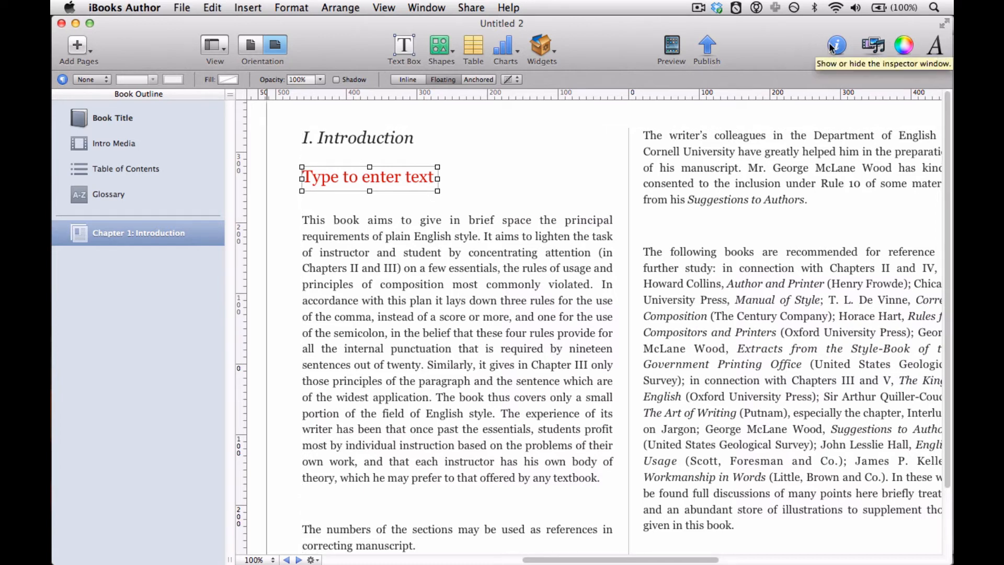
- Try Inline, Floating and Anchored placement for the box, settling on Inline
{"action": "left_click", "coordinate": [836, 46]}
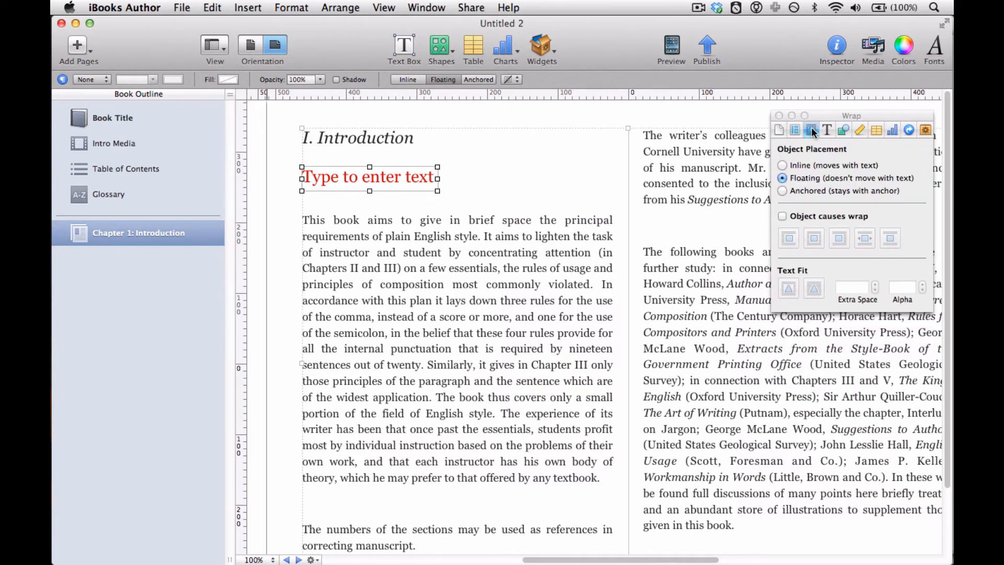
{"action": "mouse_move", "coordinate": [811, 130]}
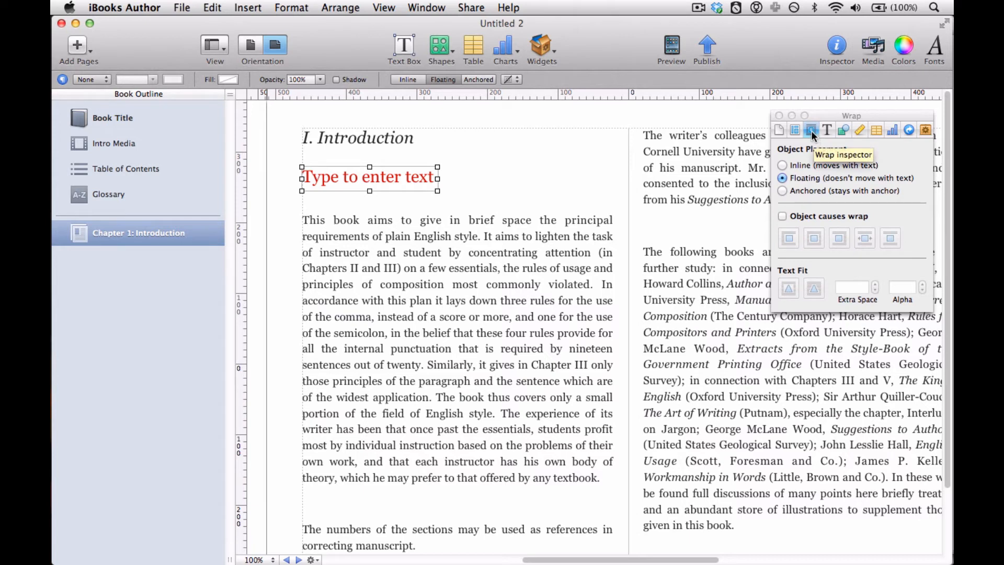
{"action": "mouse_move", "coordinate": [800, 165]}
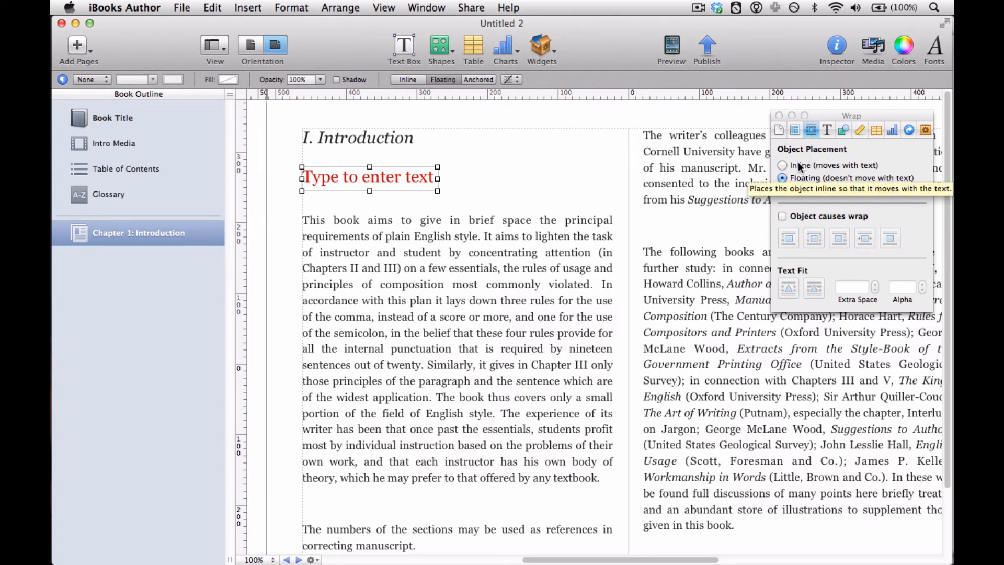
{"action": "left_click", "coordinate": [782, 165]}
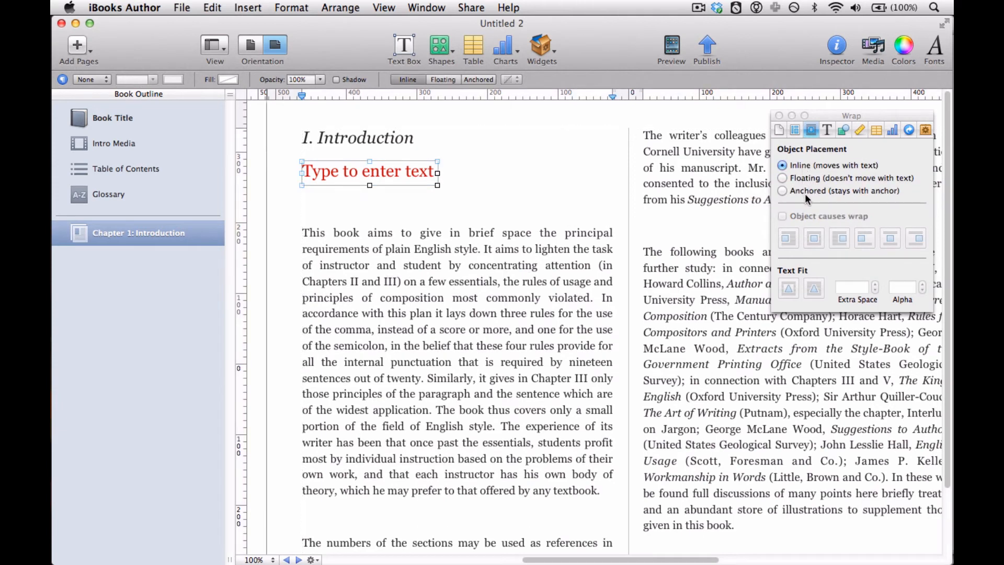
{"action": "left_click", "coordinate": [783, 178]}
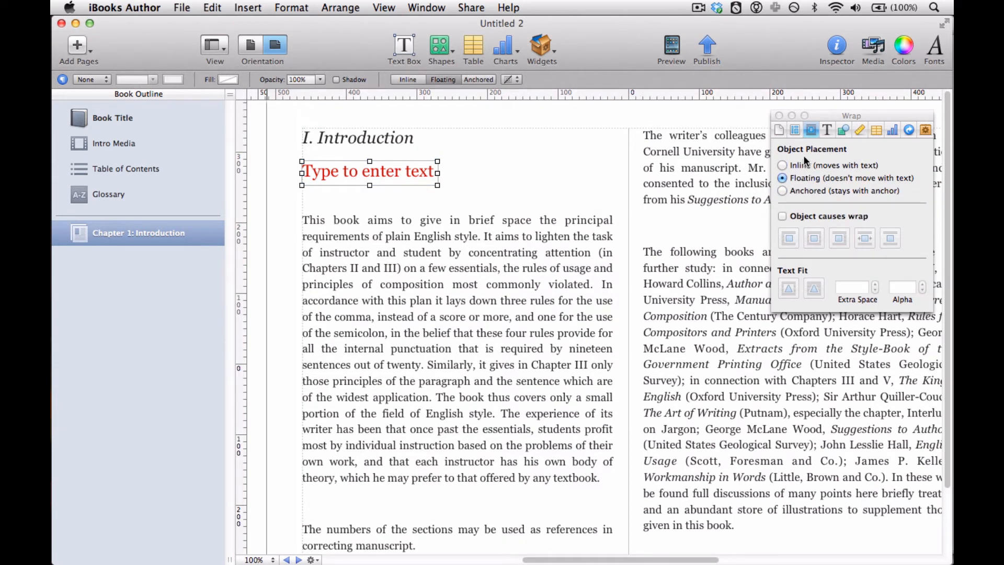
{"action": "left_click", "coordinate": [781, 191]}
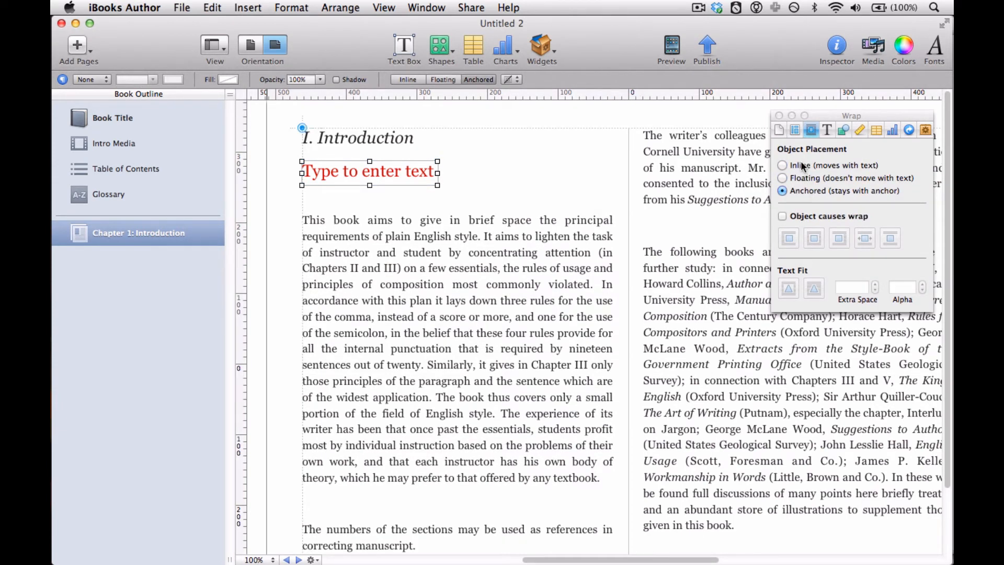
{"action": "left_click", "coordinate": [781, 165]}
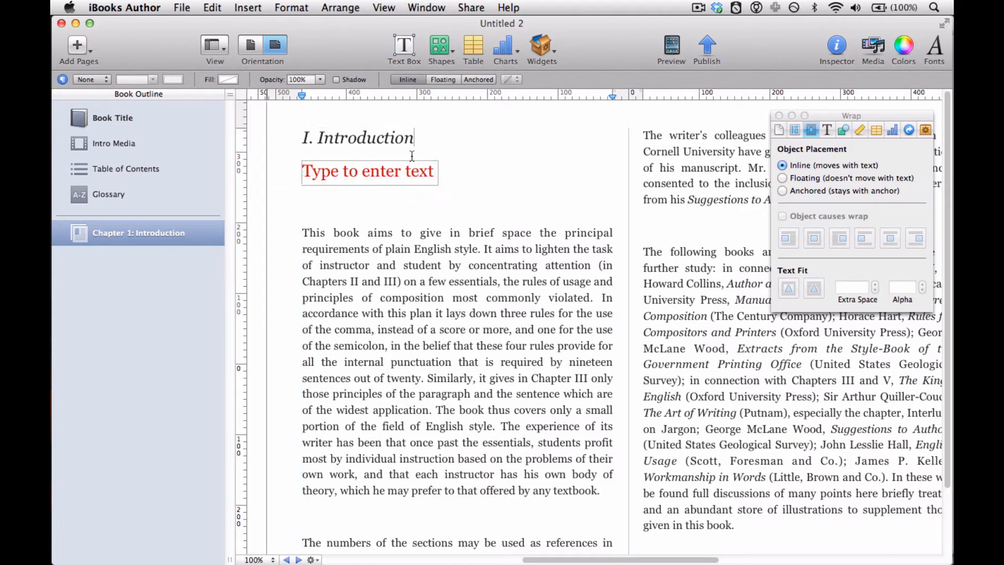
- Type test text into the heading, then switch the red box to Floating placement
{"action": "type", "text": "al;kdjsfkja"}
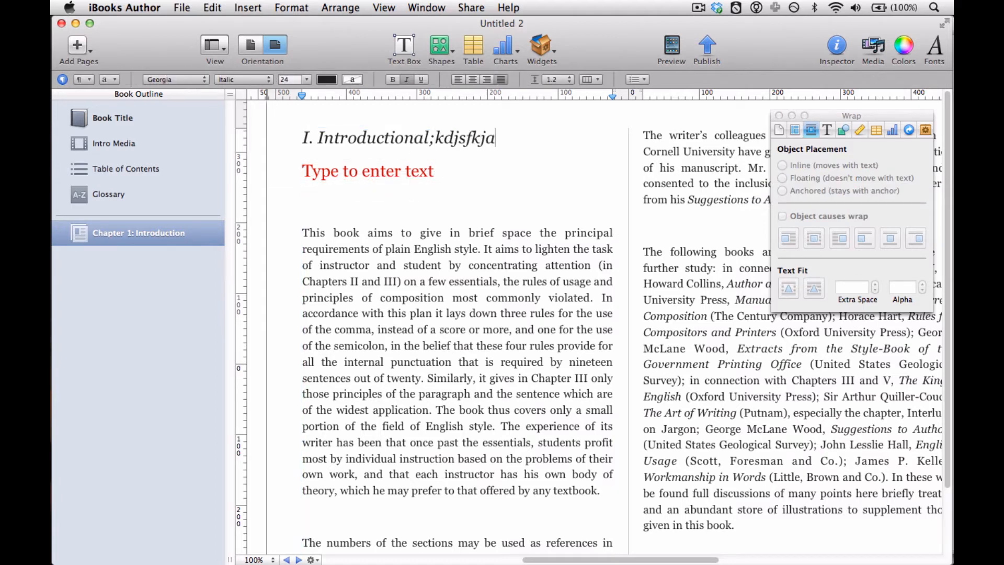
{"action": "type", "text": ";akdlsfja;ldjksfa;lksdfjal;ksdfjal;skdfjal;kdsfjalsdkfj"}
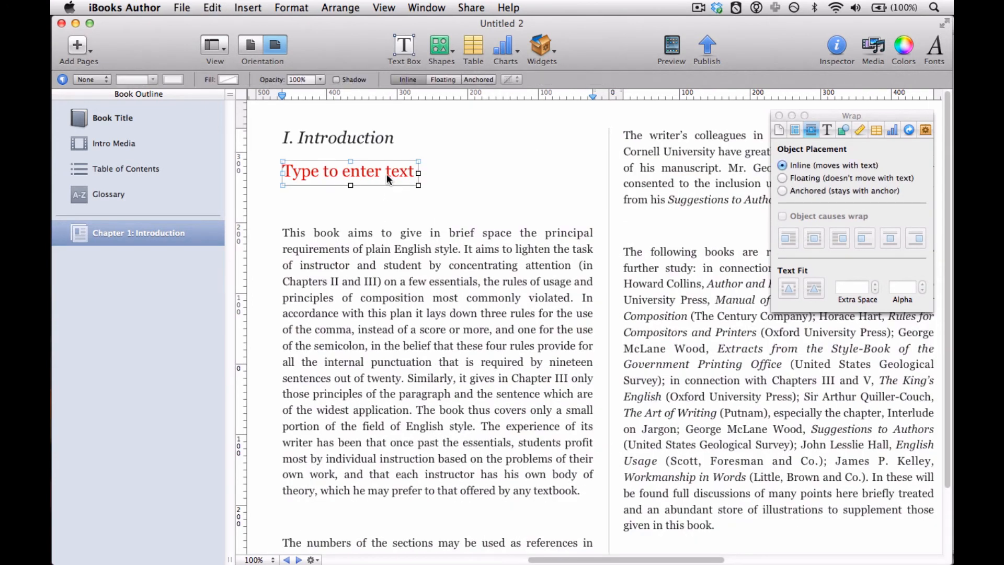
{"action": "left_click", "coordinate": [781, 178]}
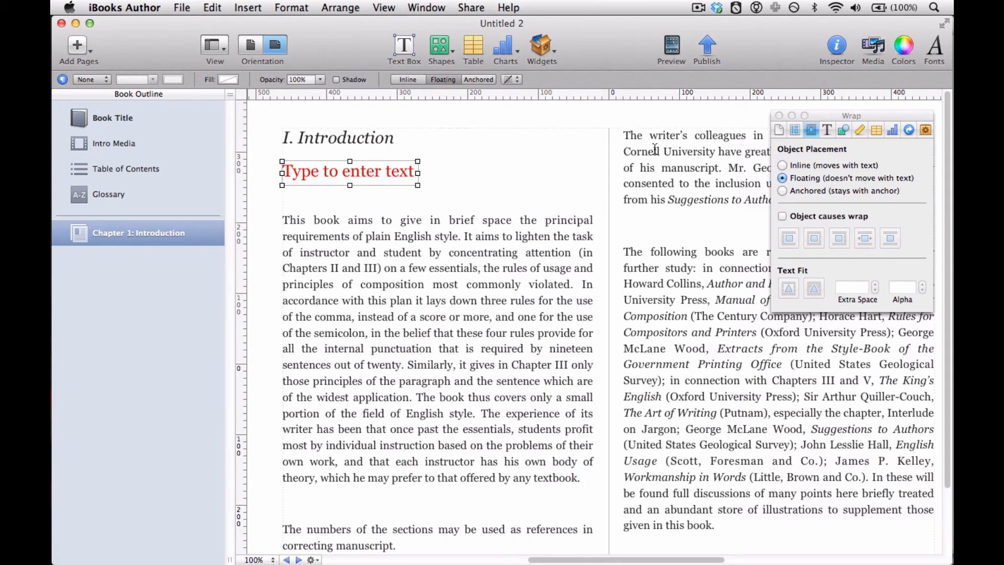
{"action": "type", "text": "al;k"}
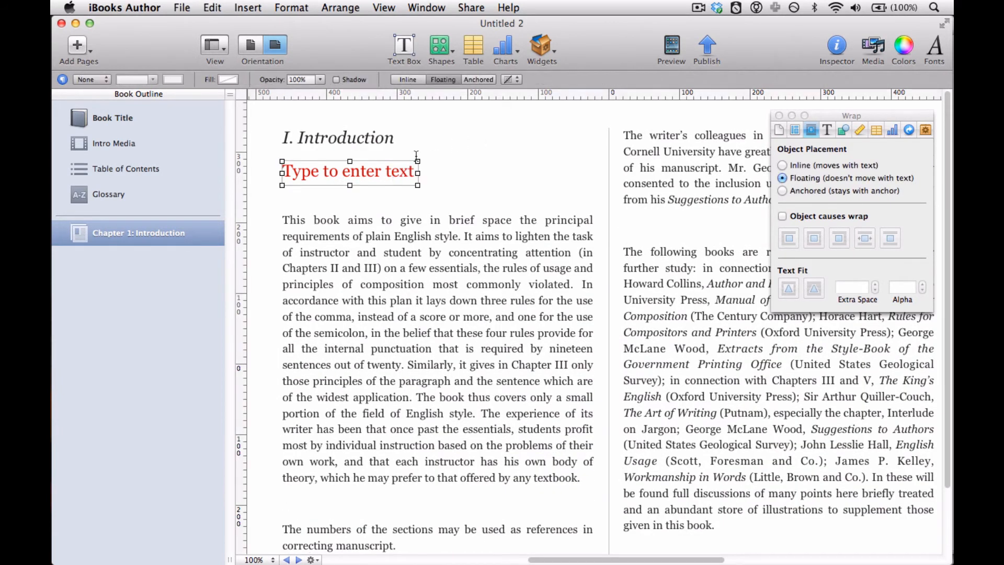
{"action": "mouse_move", "coordinate": [608, 171]}
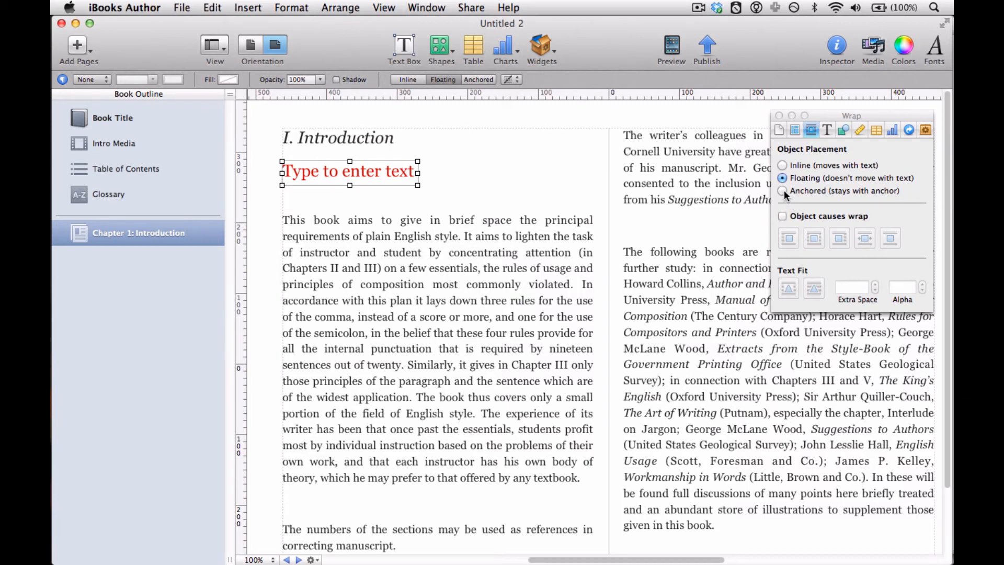
{"action": "left_click", "coordinate": [782, 190]}
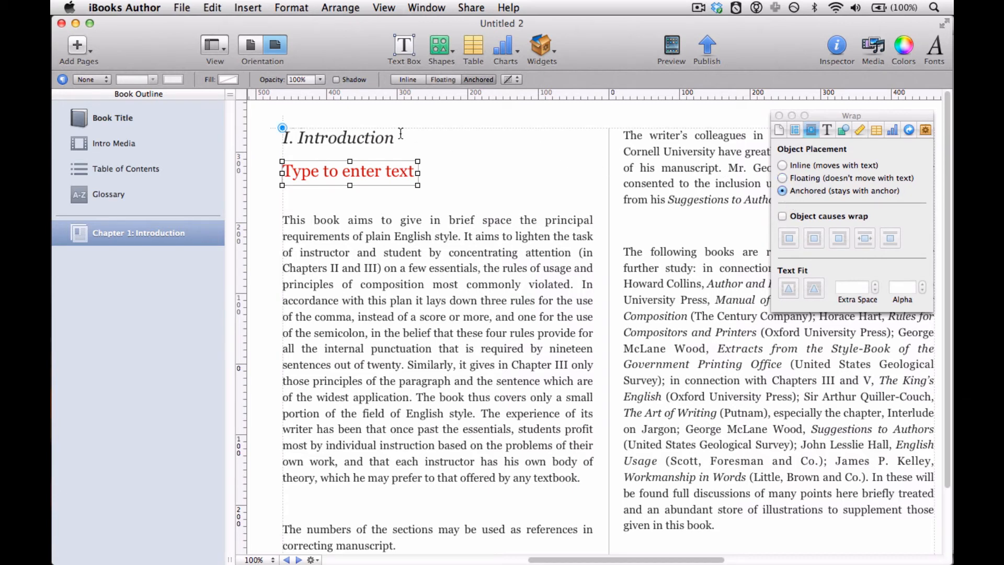
{"action": "left_click", "coordinate": [402, 136]}
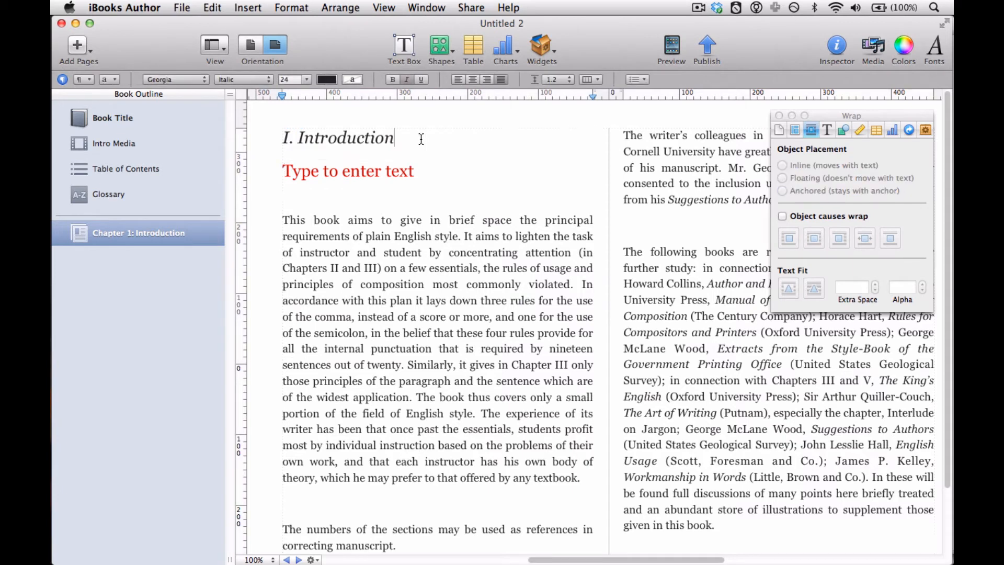
{"action": "type", "text": "a;k"}
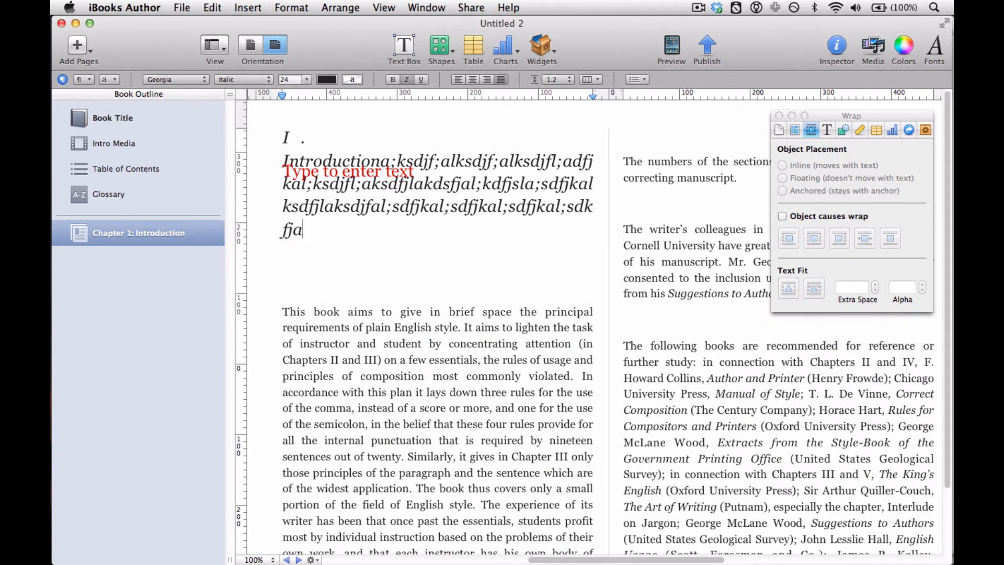
{"action": "type", "text": ";dsfjka;sdlkjal;sdkjfal;sd"}
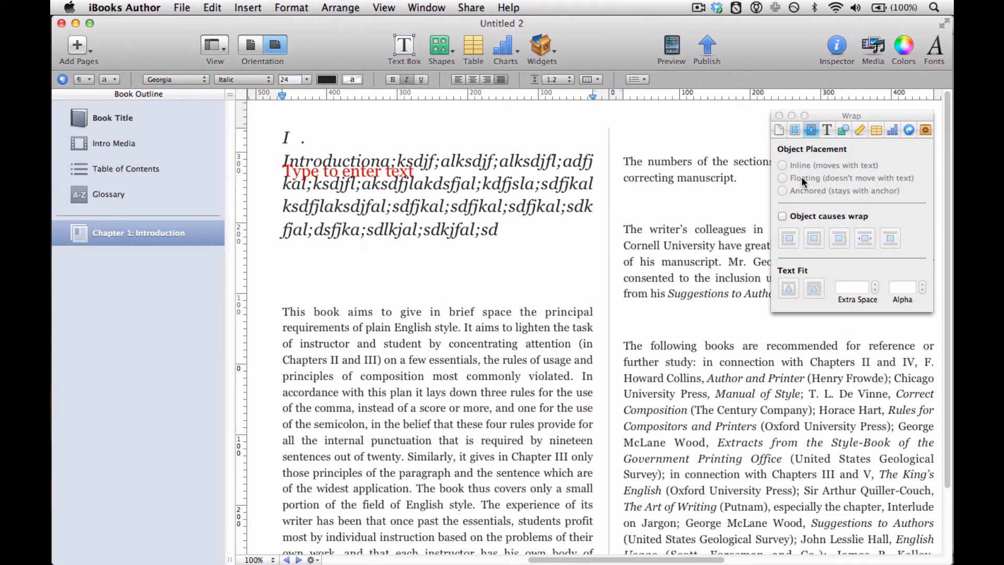
{"action": "mouse_move", "coordinate": [801, 190]}
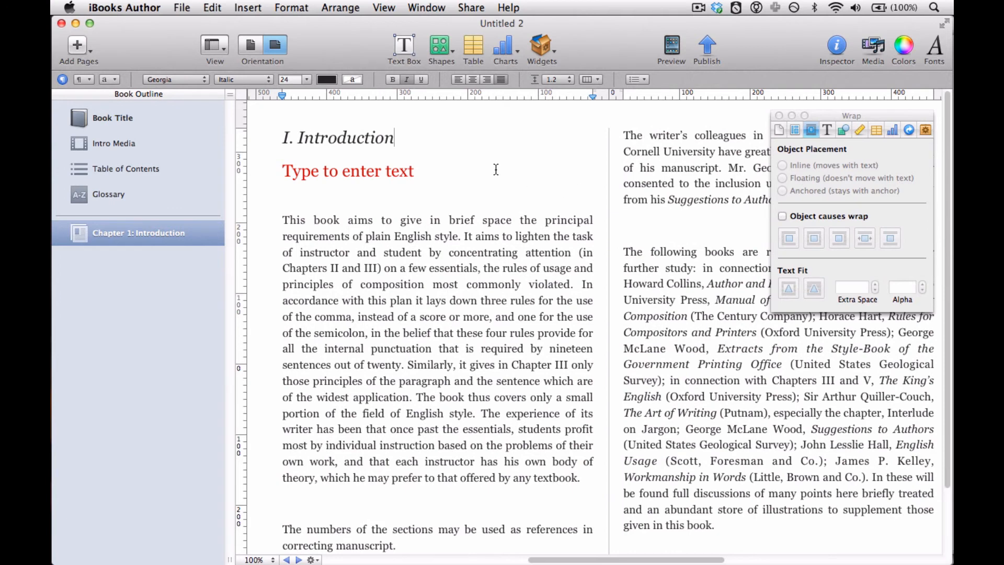
{"action": "mouse_move", "coordinate": [330, 150]}
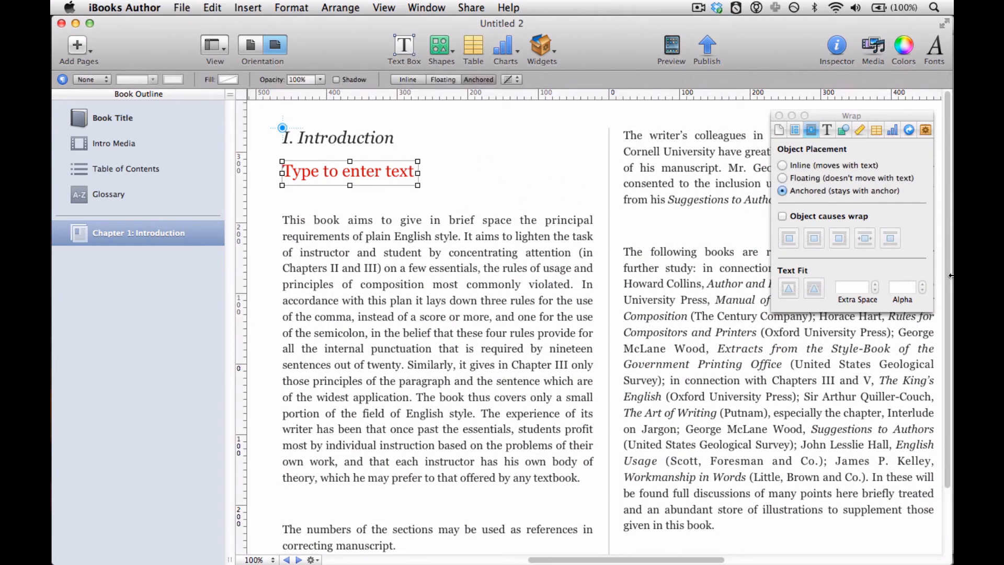
{"action": "left_click", "coordinate": [781, 178]}
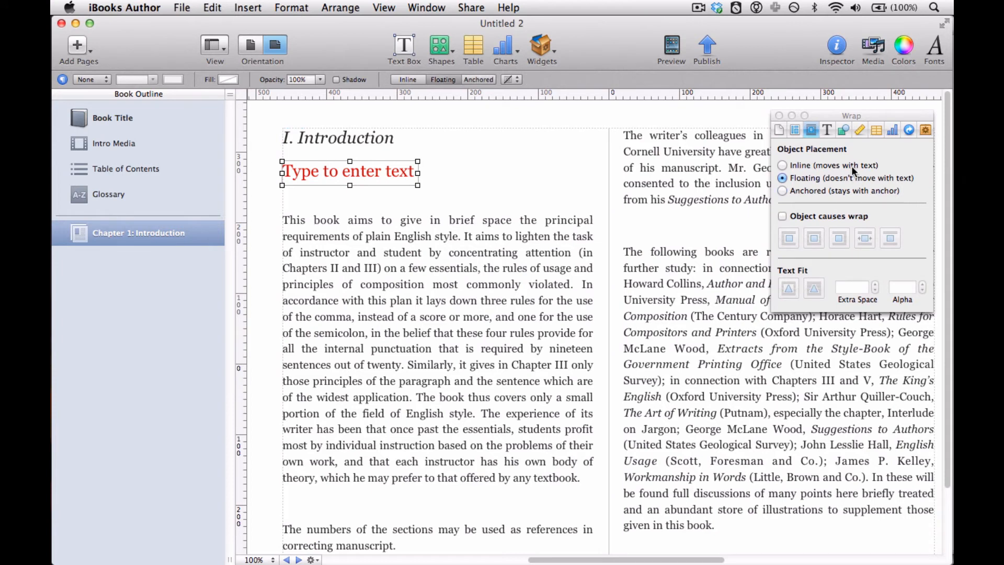
{"action": "left_click", "coordinate": [782, 164]}
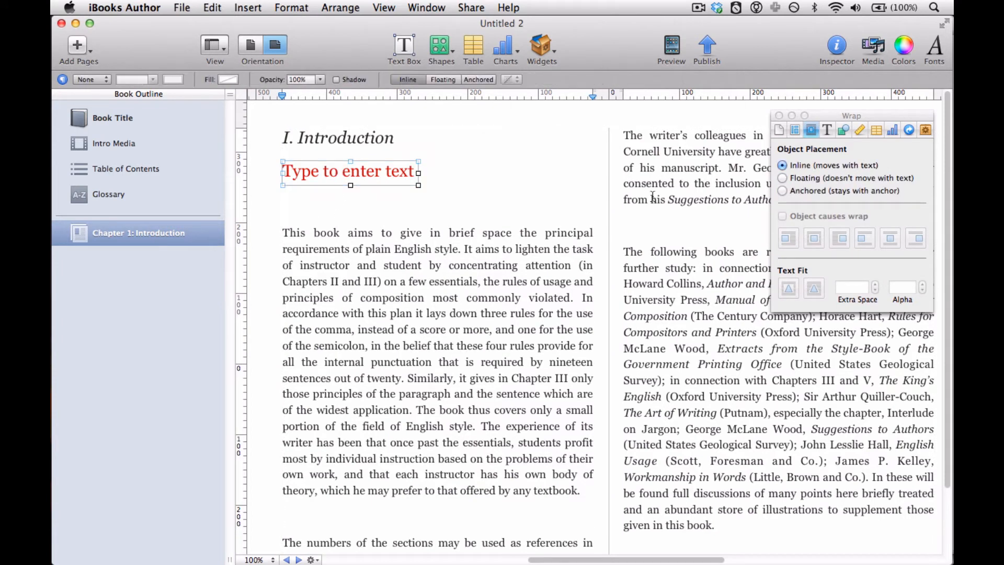
{"action": "left_click", "coordinate": [783, 177]}
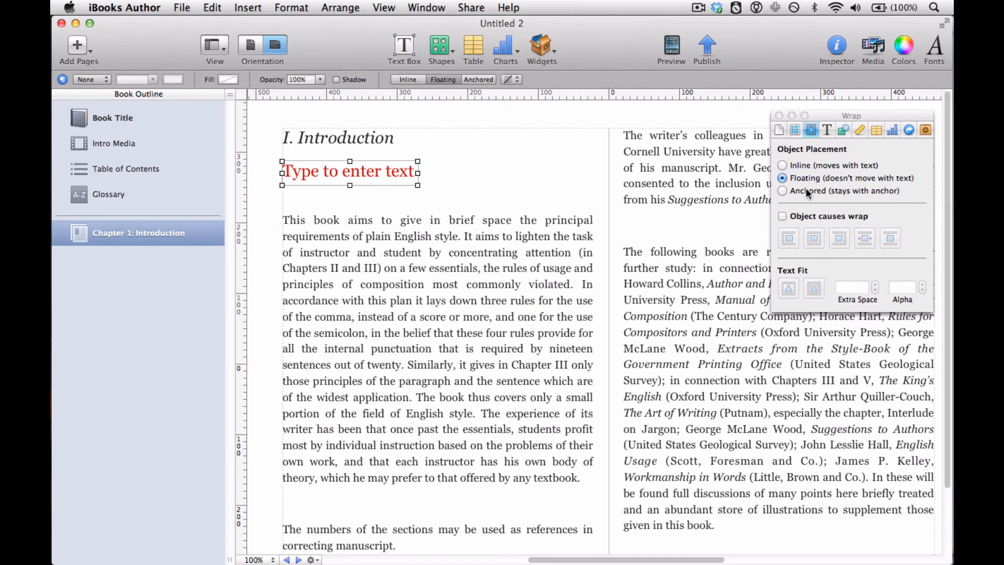
{"action": "left_click", "coordinate": [782, 164]}
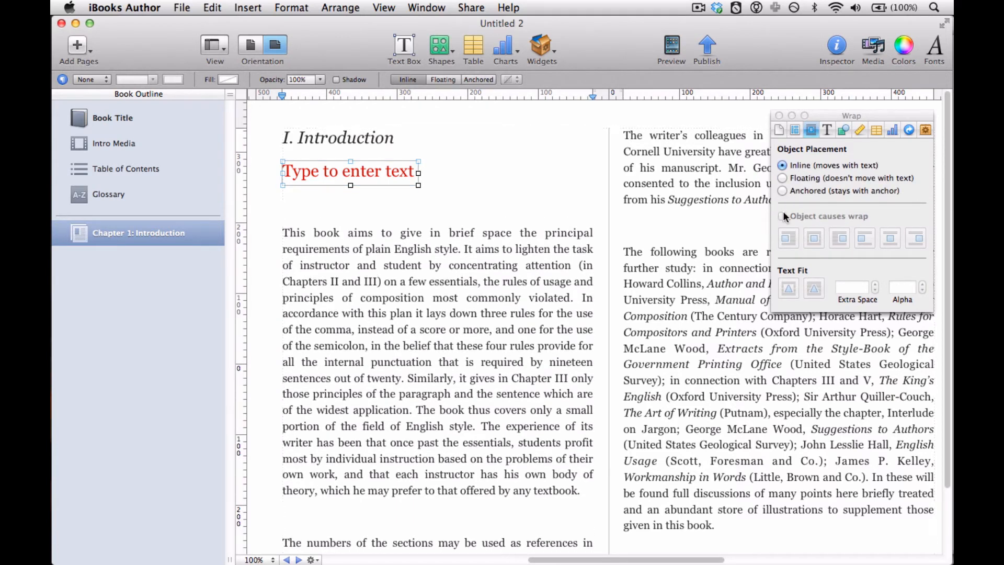
{"action": "left_click", "coordinate": [781, 178]}
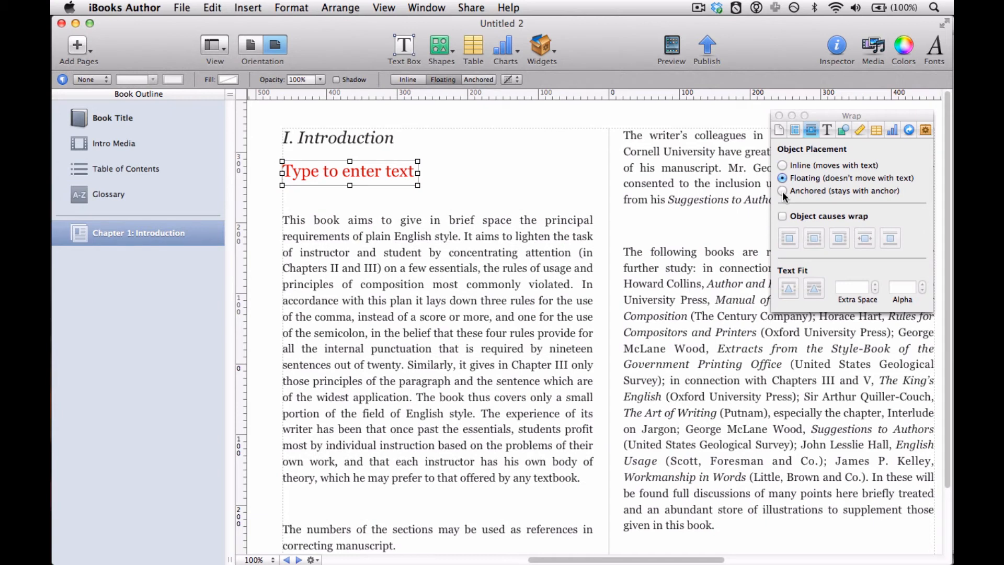
{"action": "left_click", "coordinate": [782, 190]}
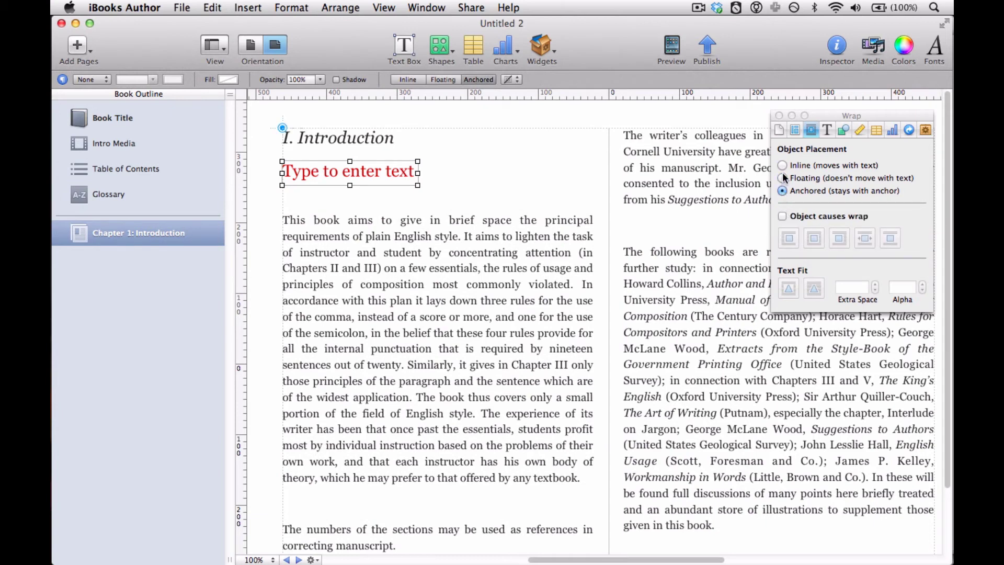
- Float the red box with Object causes wrap on and drag it into the first paragraph
{"action": "left_click", "coordinate": [782, 177]}
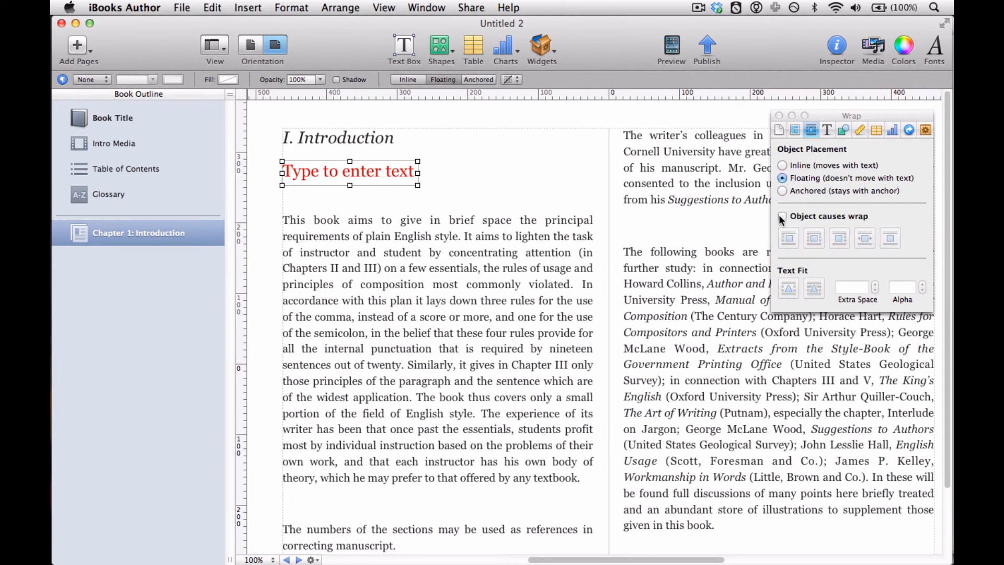
{"action": "mouse_move", "coordinate": [781, 217]}
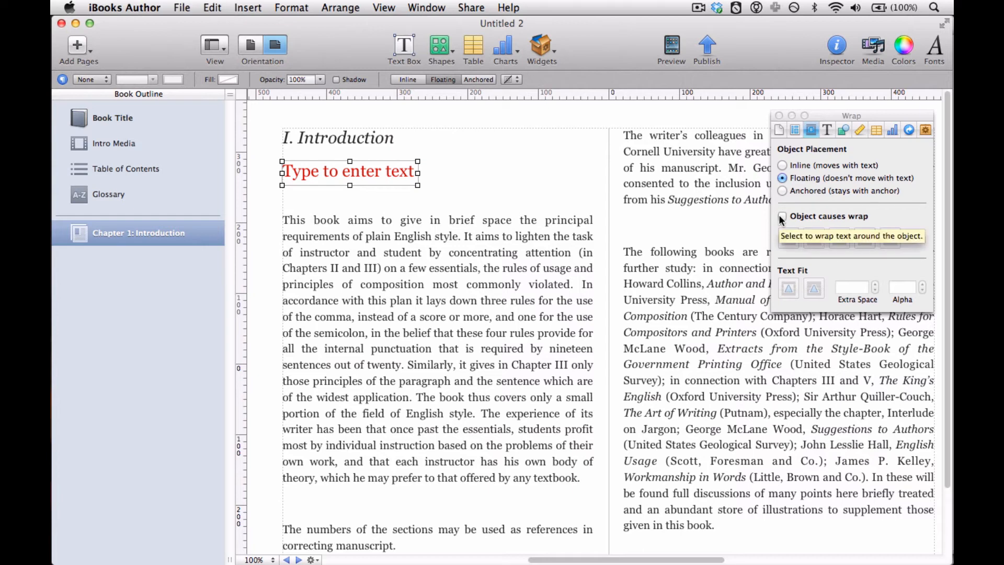
{"action": "left_click", "coordinate": [782, 216]}
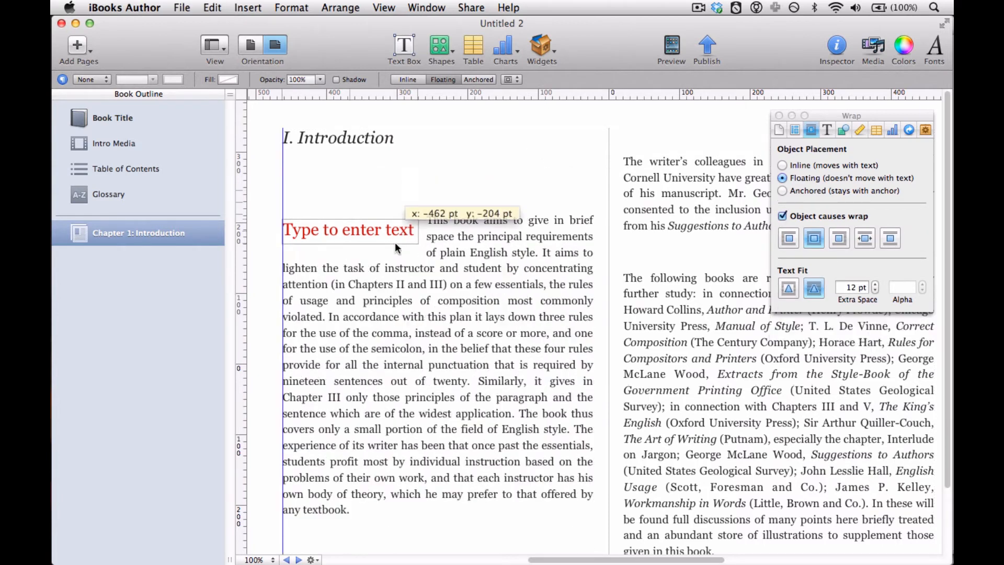
{"action": "left_click_drag", "start_coordinate": [349, 229], "coordinate": [348, 287]}
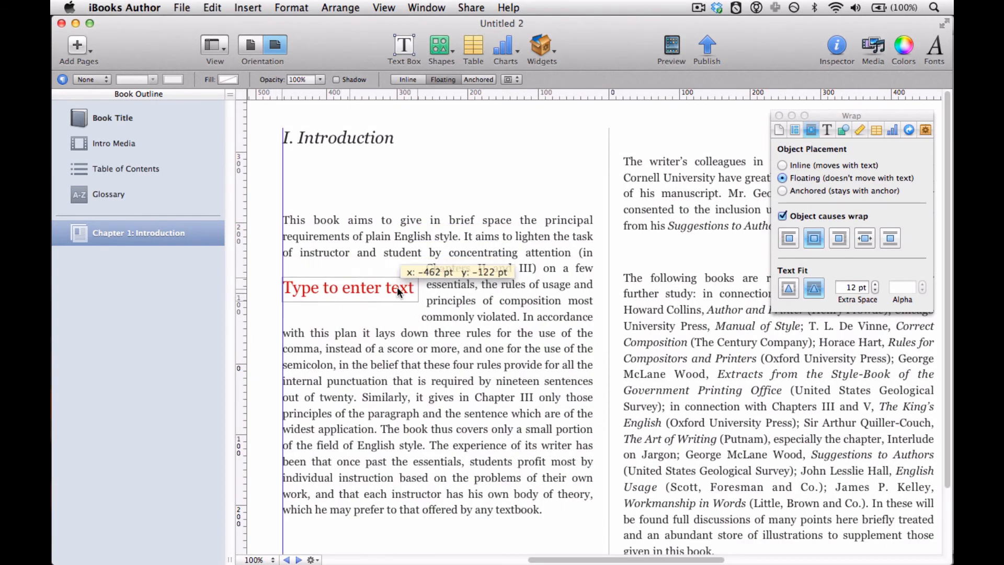
{"action": "left_click_drag", "start_coordinate": [348, 287], "coordinate": [437, 337]}
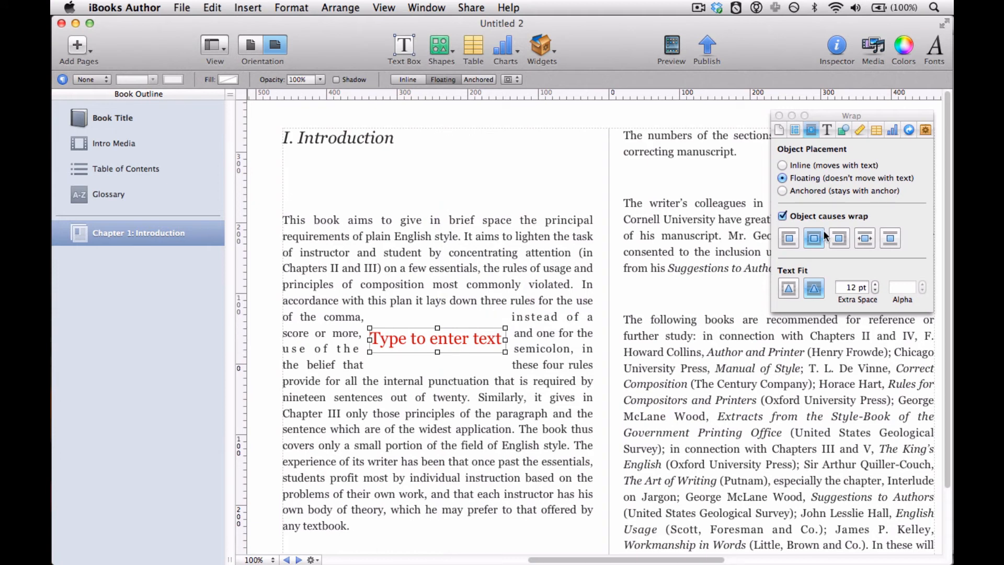
{"action": "mouse_move", "coordinate": [789, 238]}
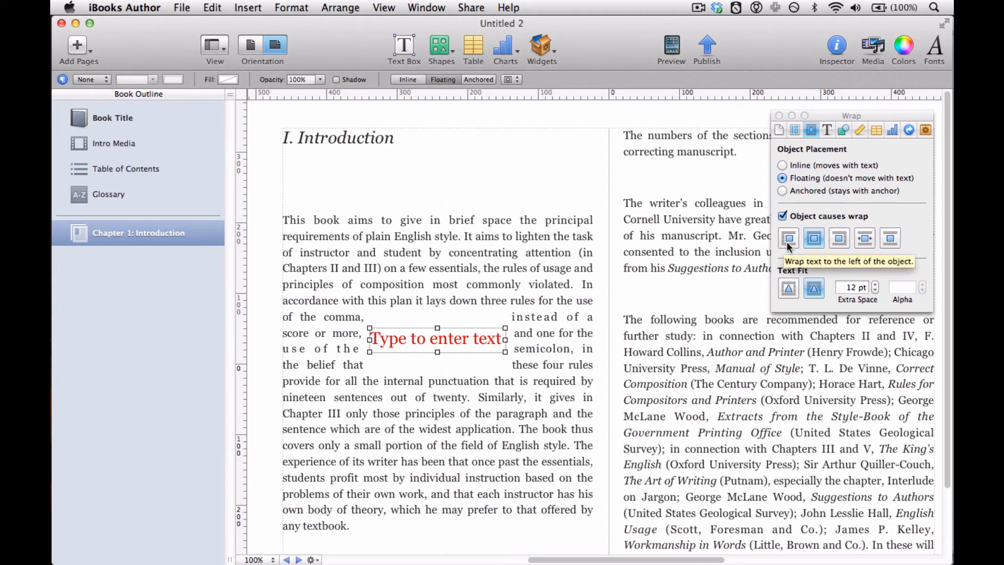
{"action": "mouse_move", "coordinate": [787, 238]}
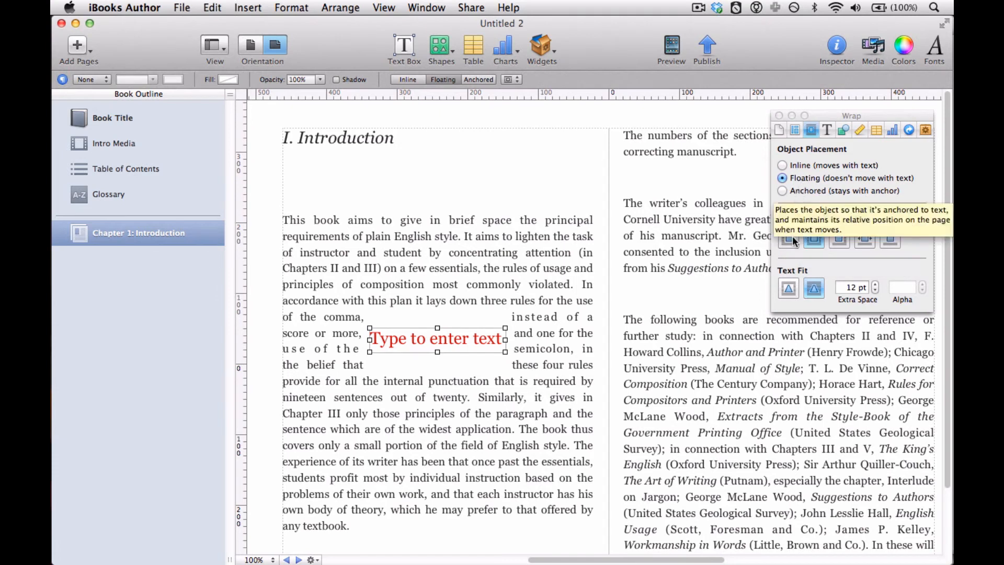
- Wrap body text only above and below the box and adjust its Extra Space
{"action": "left_click", "coordinate": [782, 216]}
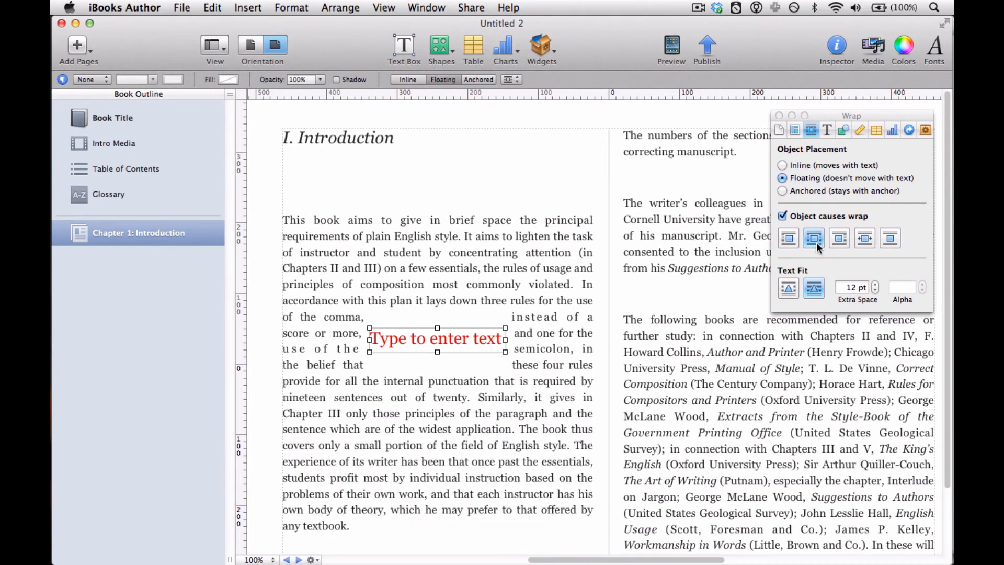
{"action": "left_click", "coordinate": [838, 238]}
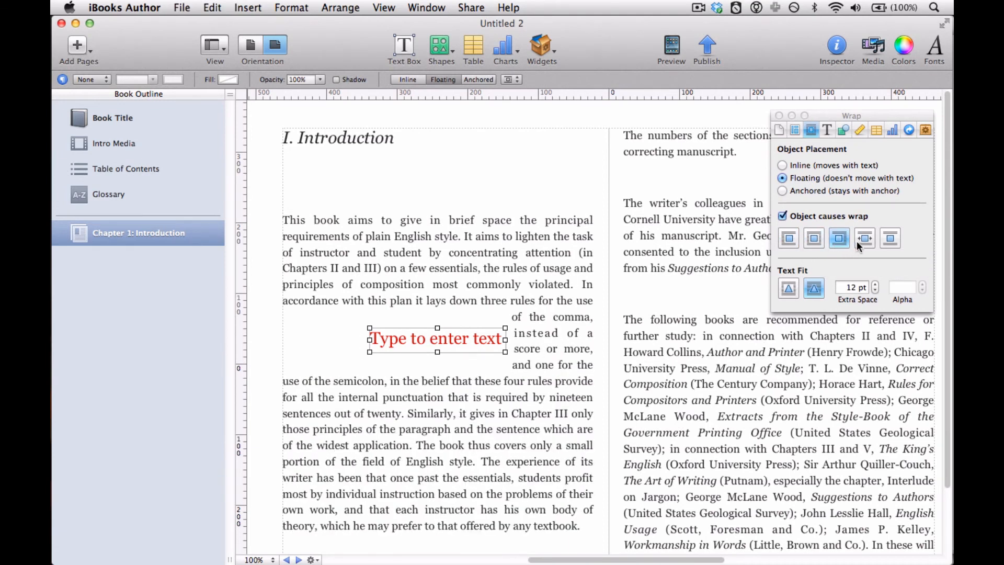
{"action": "left_click", "coordinate": [865, 237]}
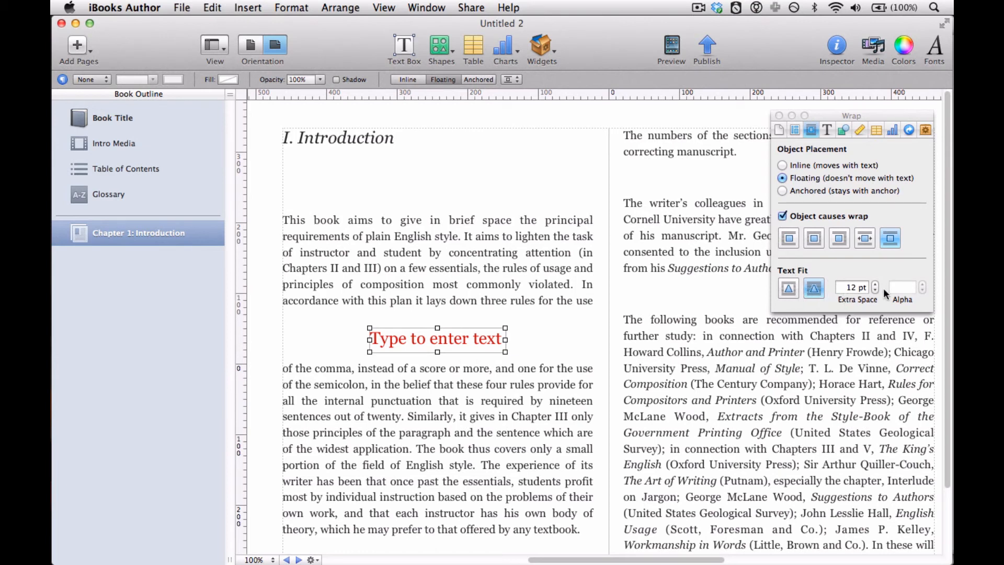
{"action": "left_click", "coordinate": [874, 290]}
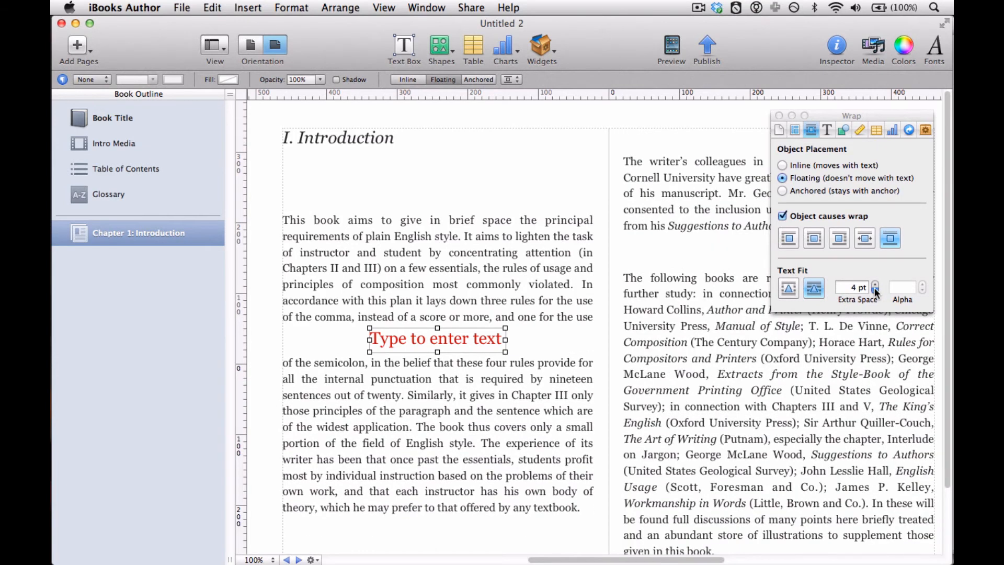
{"action": "left_click", "coordinate": [874, 284]}
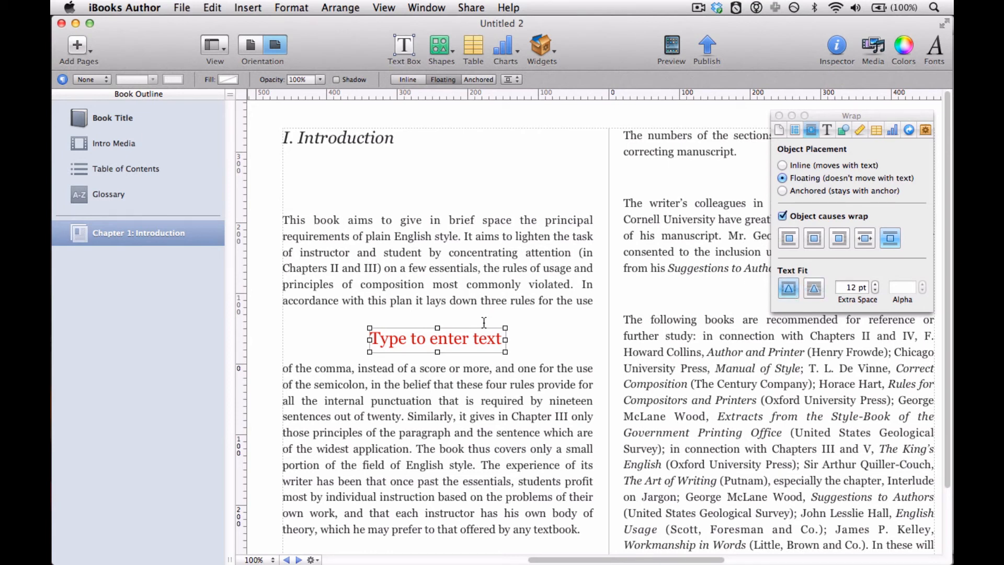
{"action": "mouse_move", "coordinate": [639, 300]}
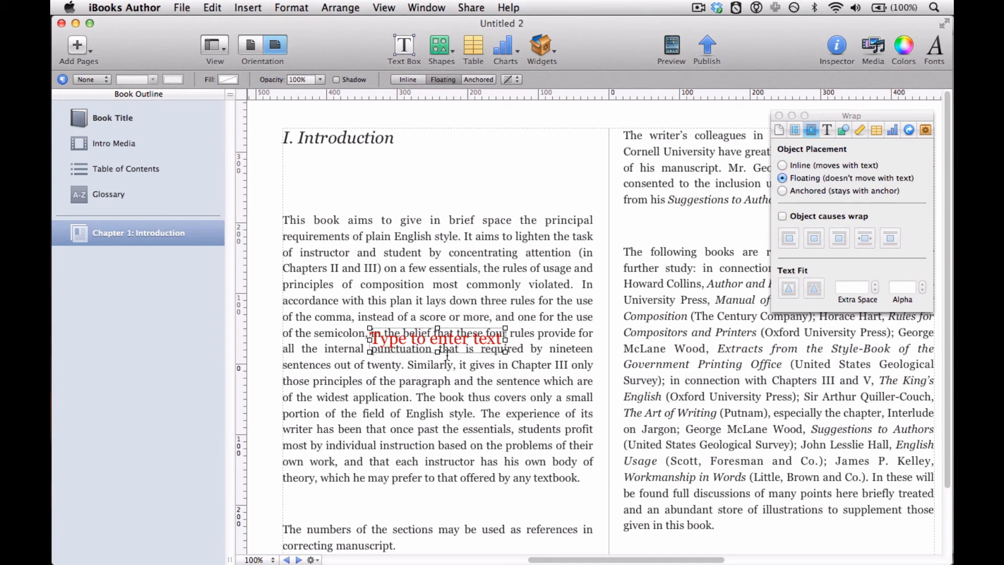
{"action": "left_click_drag", "start_coordinate": [437, 339], "coordinate": [437, 283]}
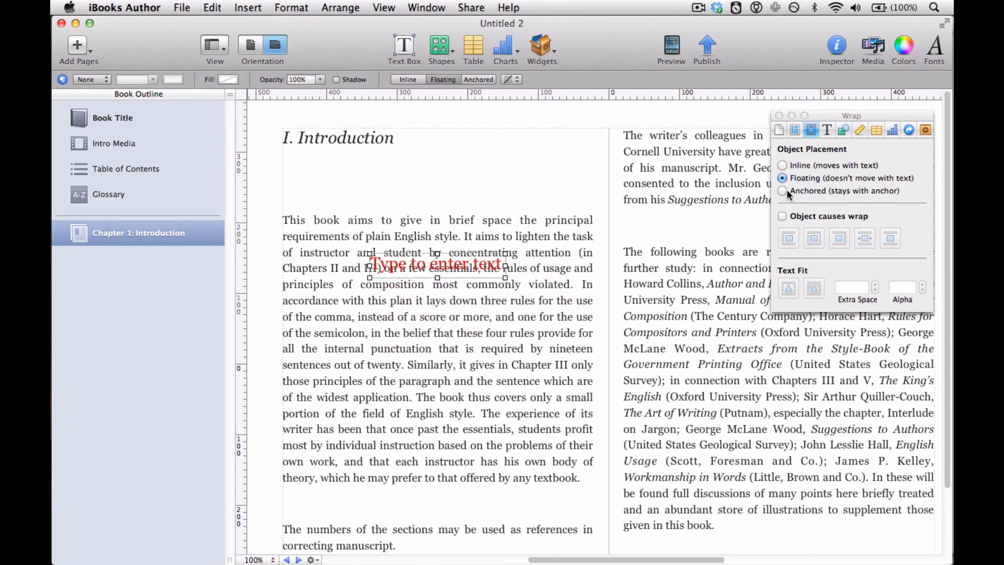
{"action": "left_click", "coordinate": [782, 190]}
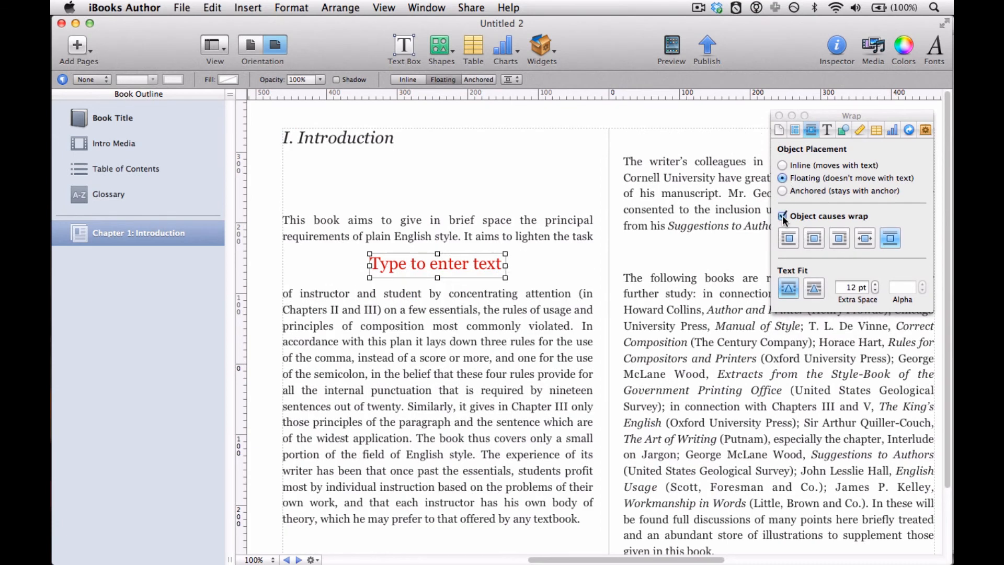
{"action": "left_click", "coordinate": [781, 216]}
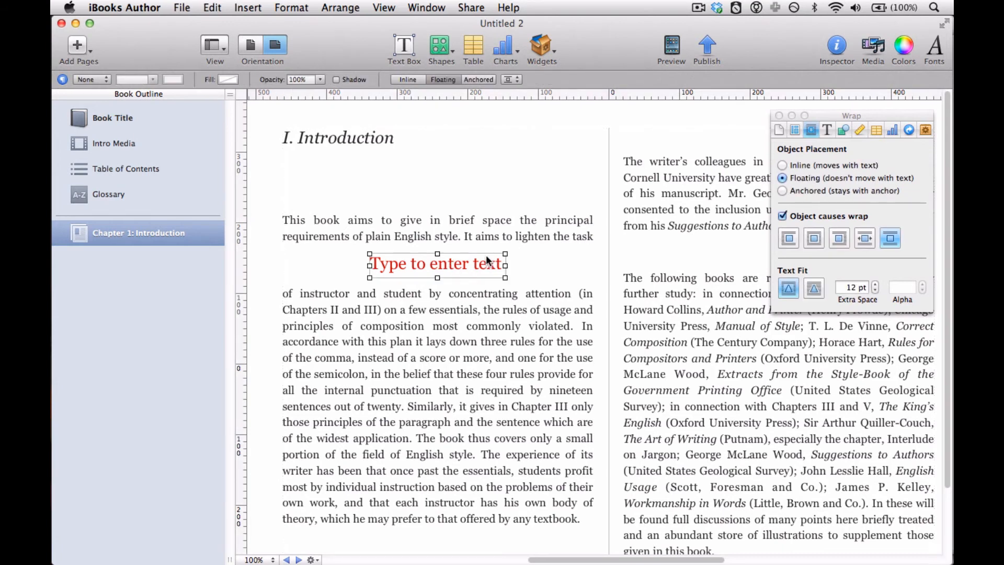
{"action": "mouse_move", "coordinate": [839, 195]}
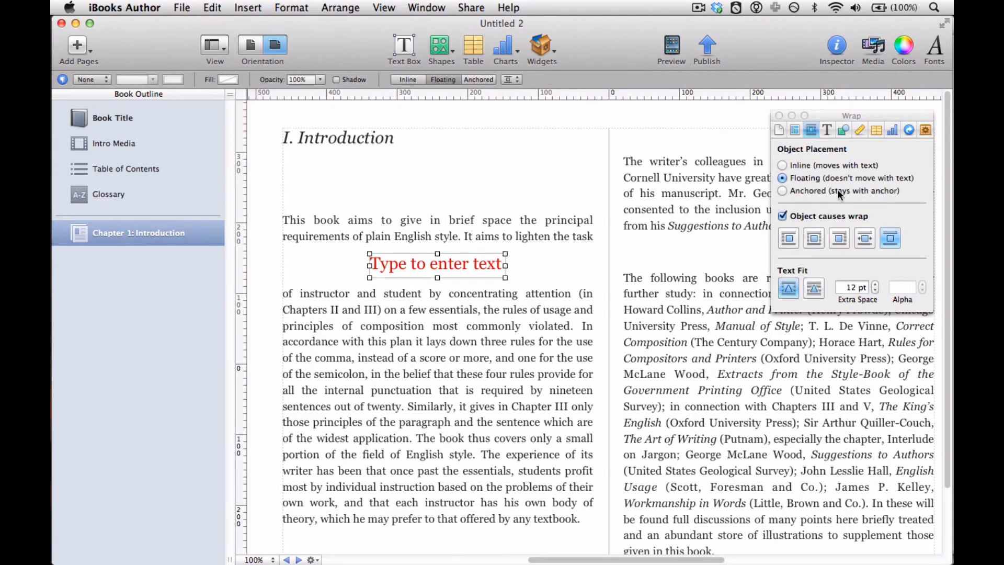
{"action": "mouse_move", "coordinate": [827, 187]}
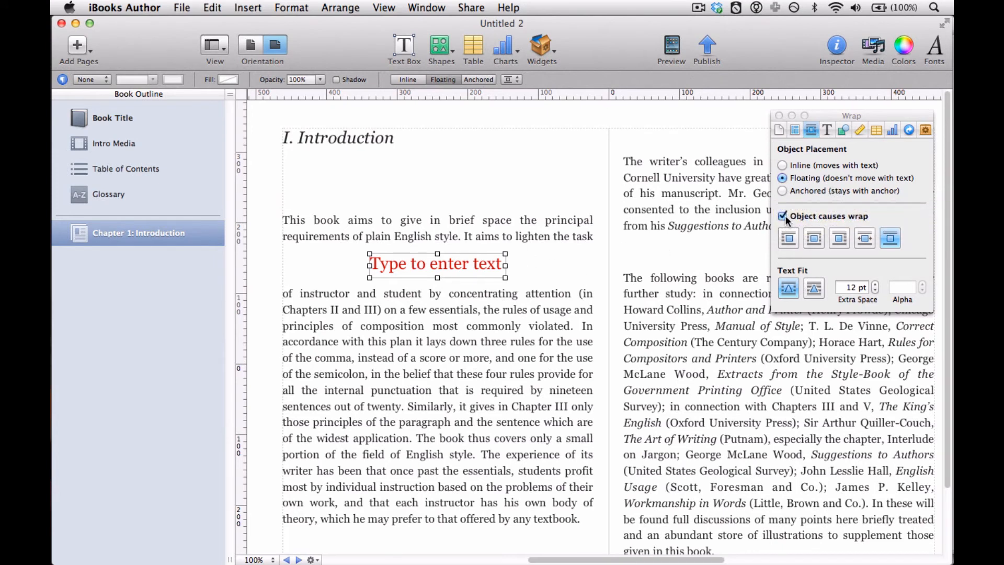
{"action": "left_click", "coordinate": [890, 238]}
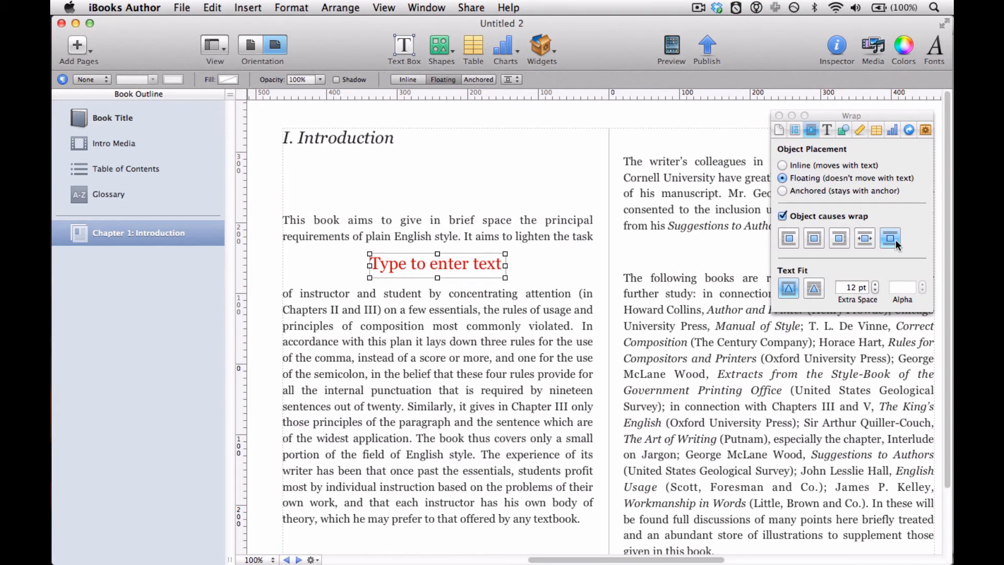
{"action": "mouse_move", "coordinate": [588, 245]}
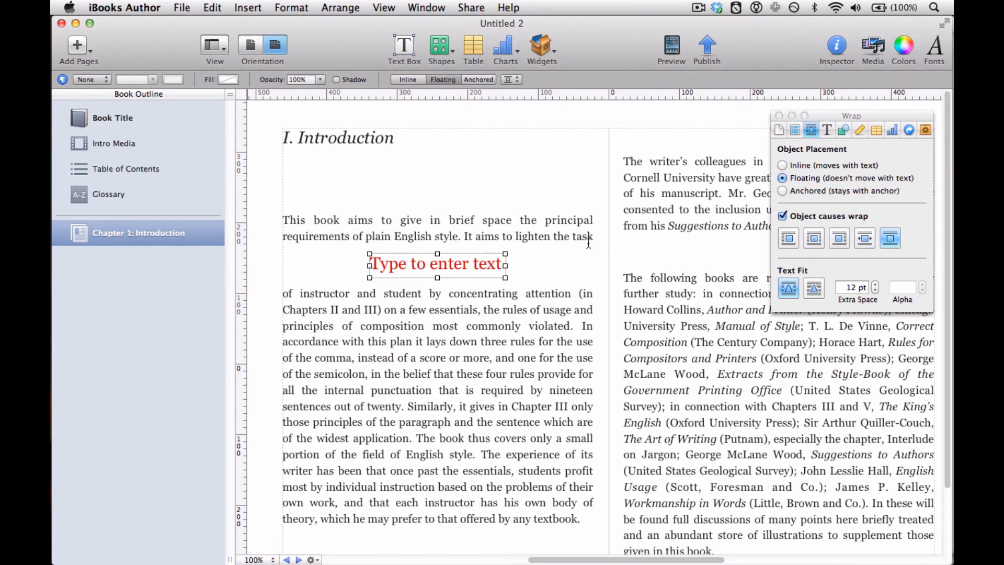
- Drag the red box into the right column between its first two paragraphs
{"action": "left_click_drag", "start_coordinate": [437, 263], "coordinate": [437, 289]}
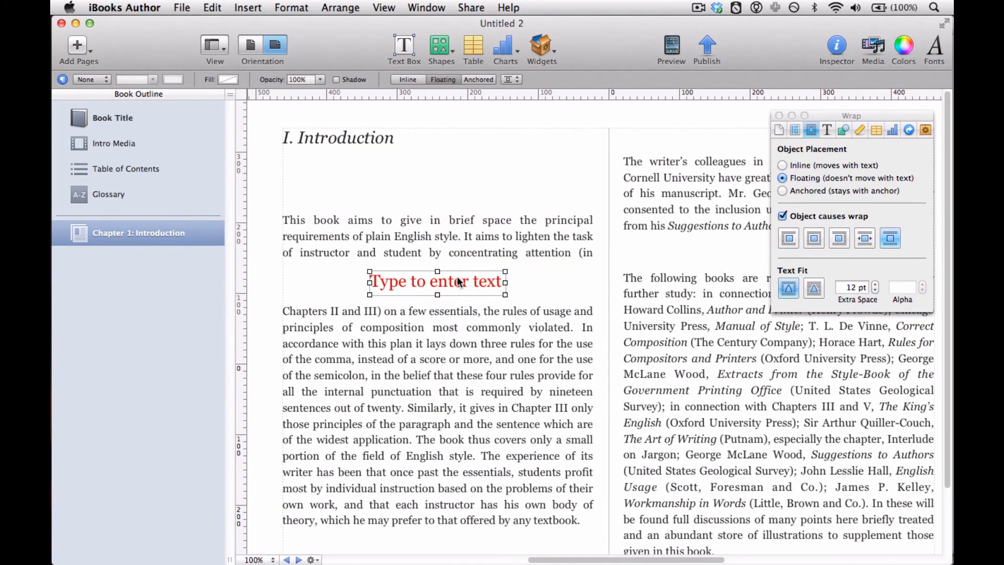
{"action": "left_click_drag", "start_coordinate": [436, 281], "coordinate": [497, 171]}
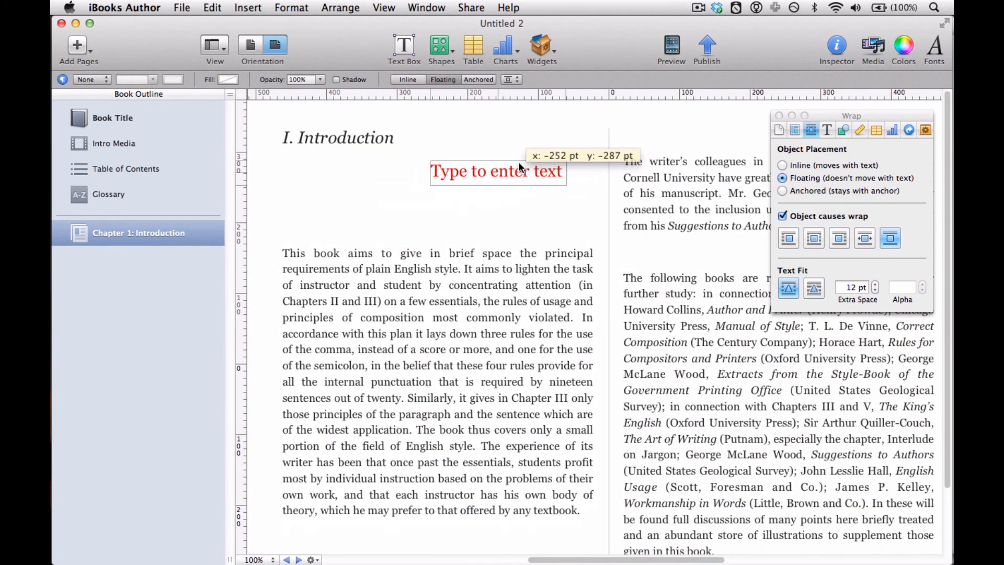
{"action": "left_click_drag", "start_coordinate": [497, 171], "coordinate": [522, 137]}
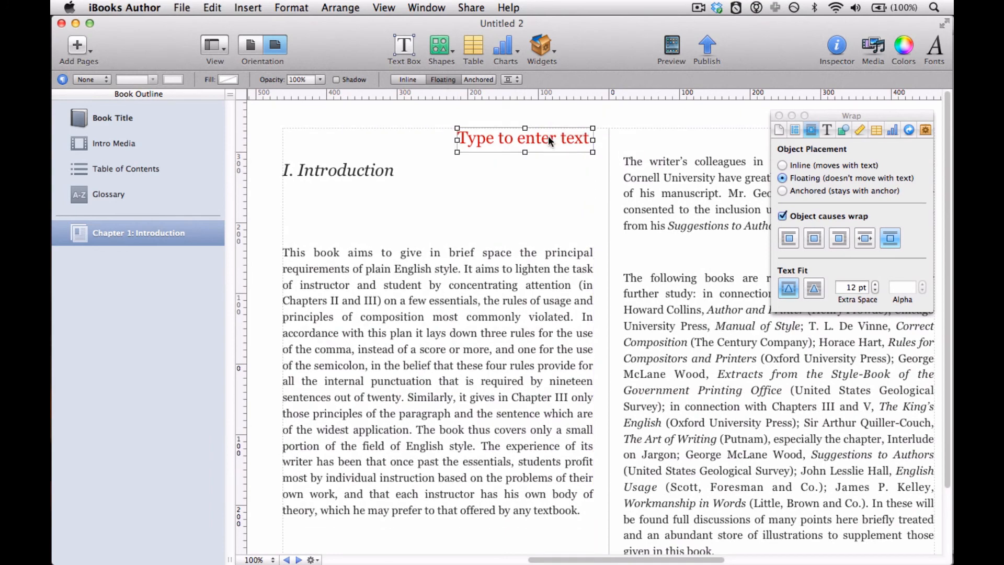
{"action": "left_click_drag", "start_coordinate": [525, 138], "coordinate": [696, 312]}
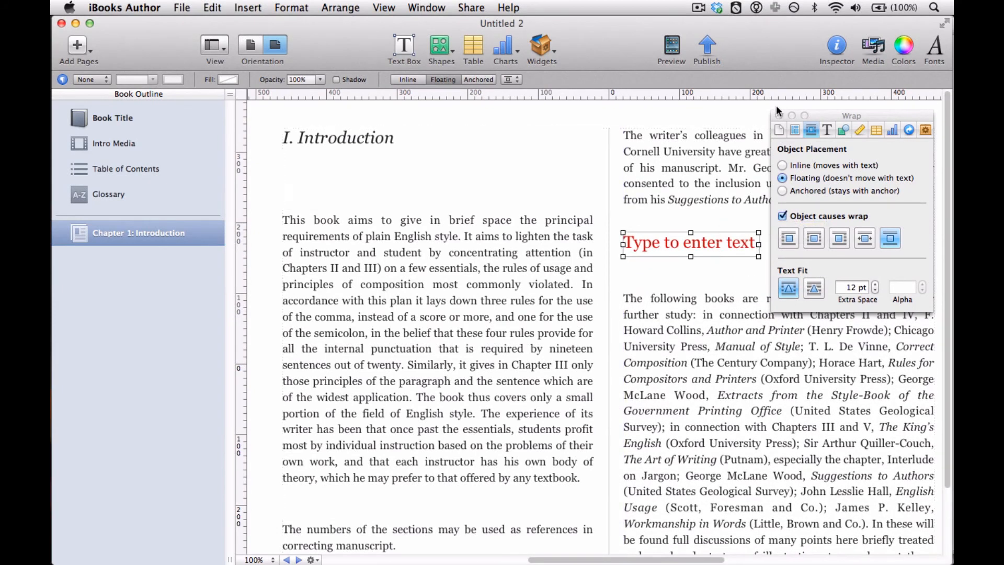
{"action": "left_click_drag", "start_coordinate": [852, 115], "coordinate": [463, 109]}
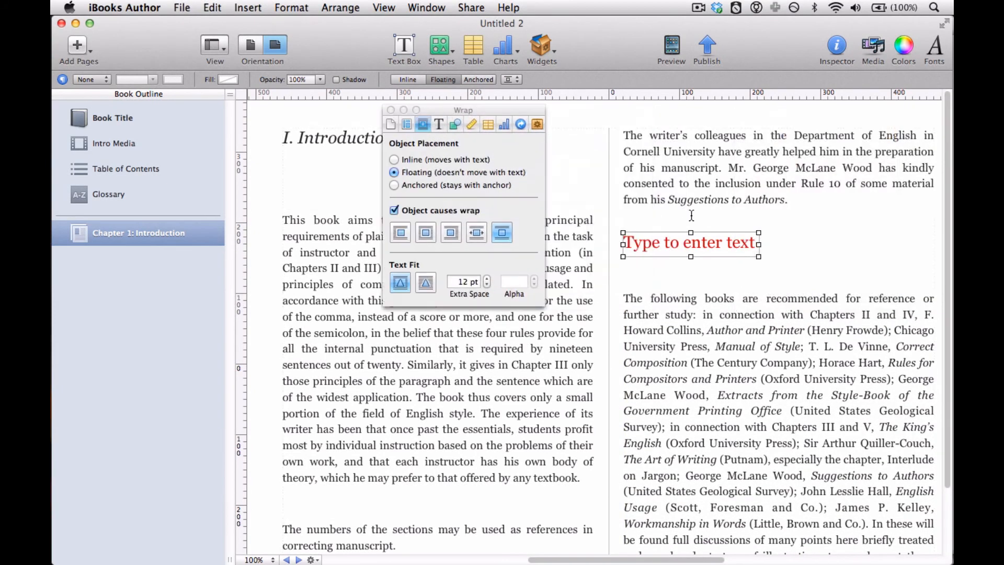
{"action": "double_click", "coordinate": [690, 242]}
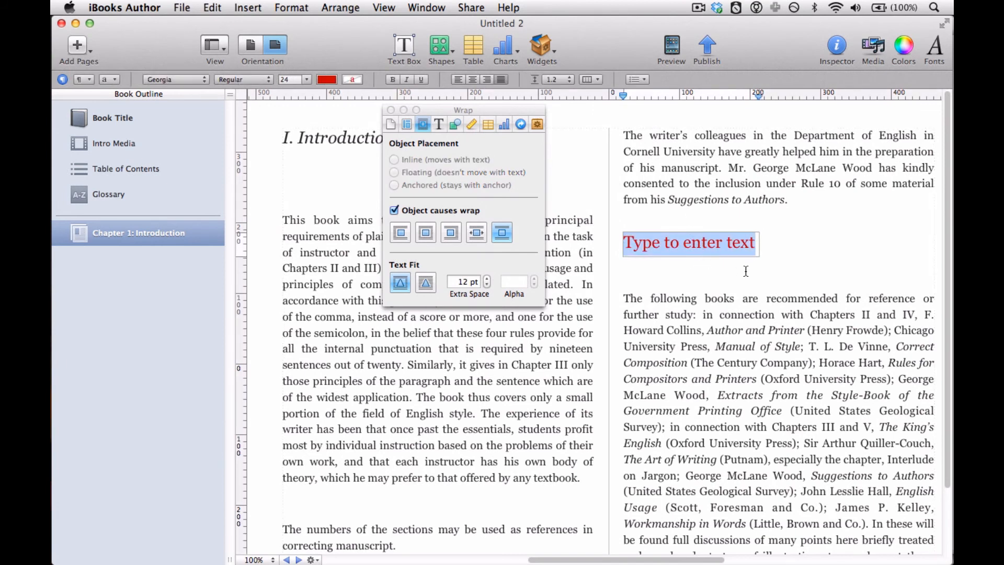
{"action": "left_click", "coordinate": [394, 210]}
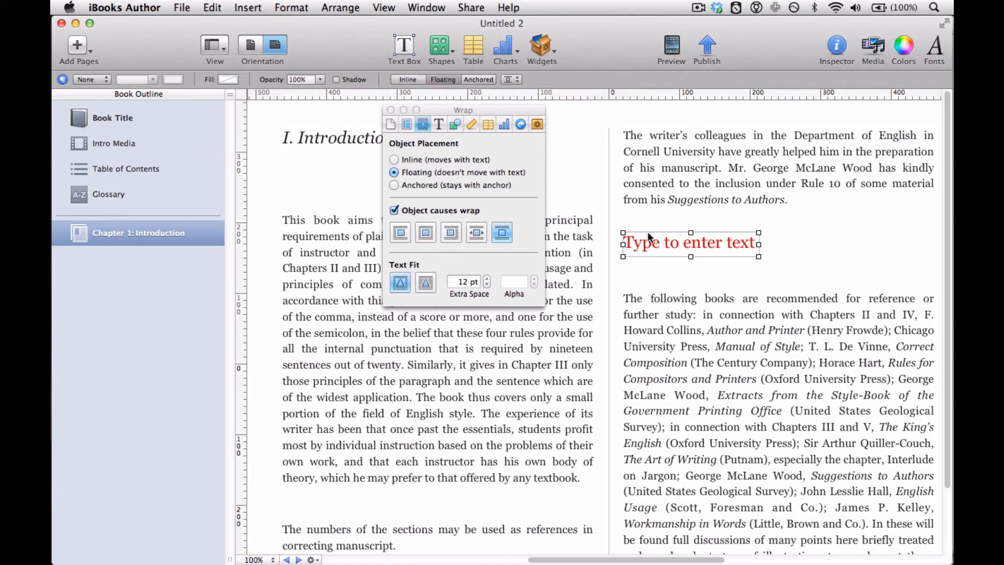
{"action": "mouse_move", "coordinate": [470, 165]}
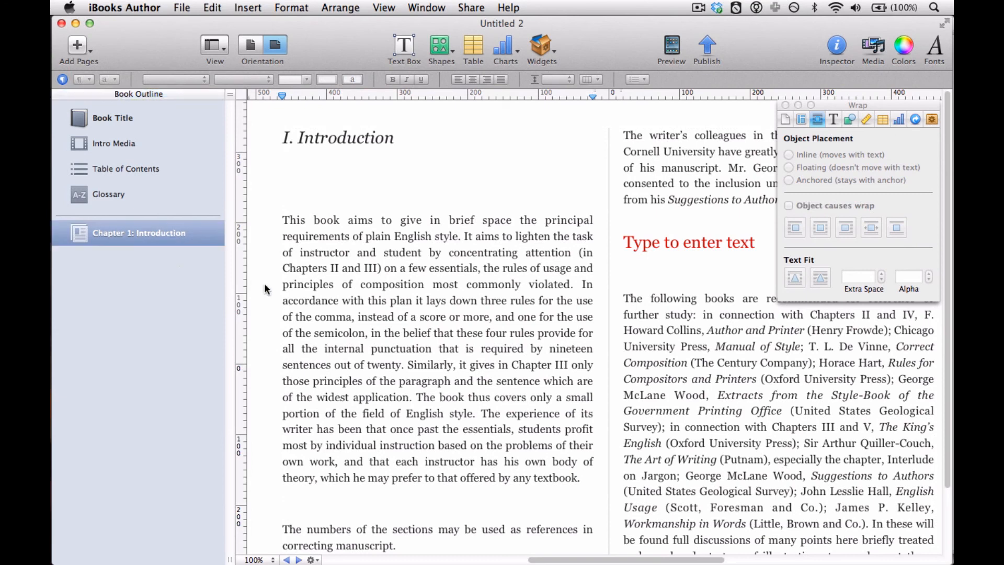
{"action": "mouse_move", "coordinate": [640, 272]}
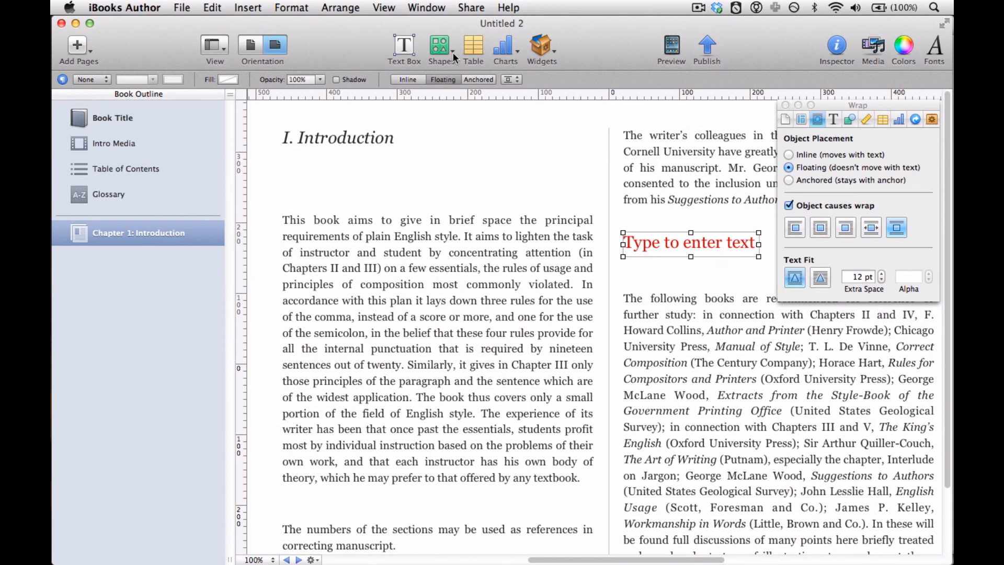
{"action": "mouse_move", "coordinate": [401, 47]}
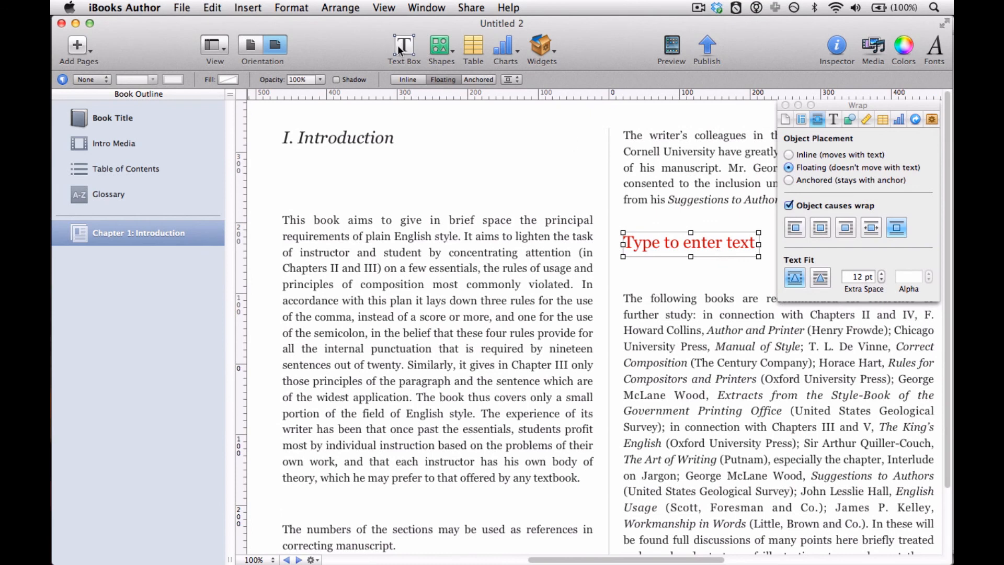
{"action": "mouse_move", "coordinate": [402, 47]}
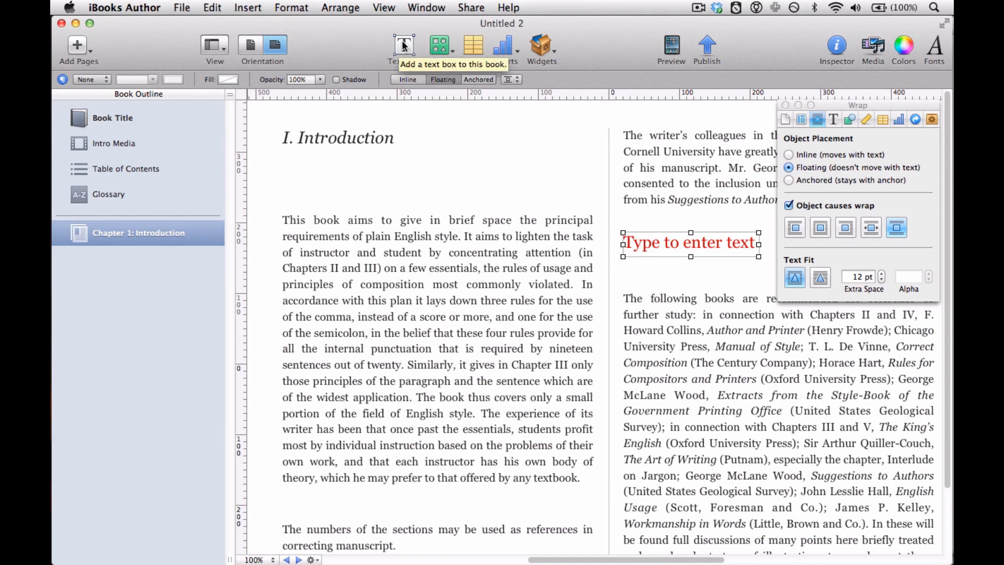
{"action": "mouse_move", "coordinate": [691, 243]}
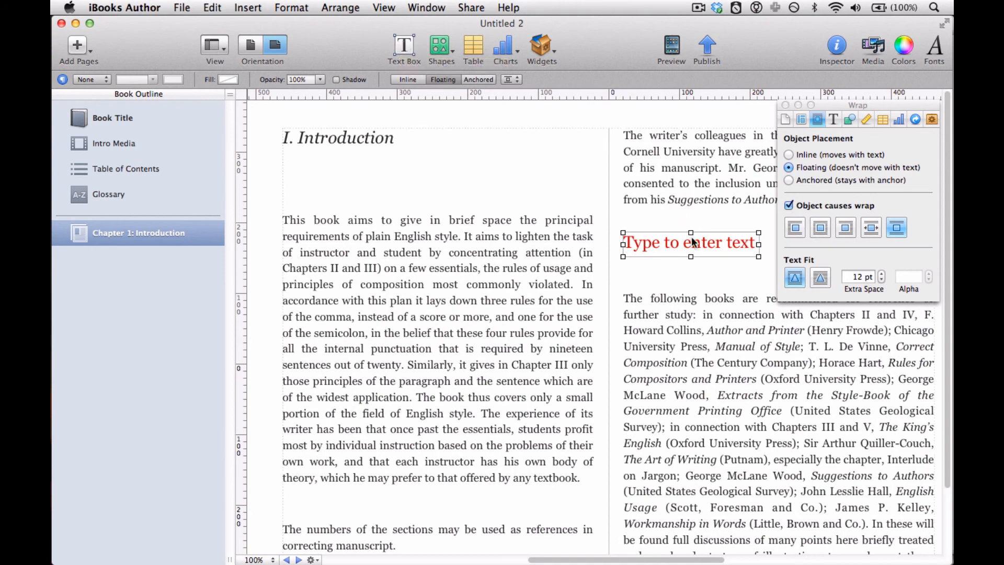
- Move the red text box under the Introduction heading and narrow it until 'Type' clips
{"action": "left_click_drag", "start_coordinate": [689, 242], "coordinate": [344, 188]}
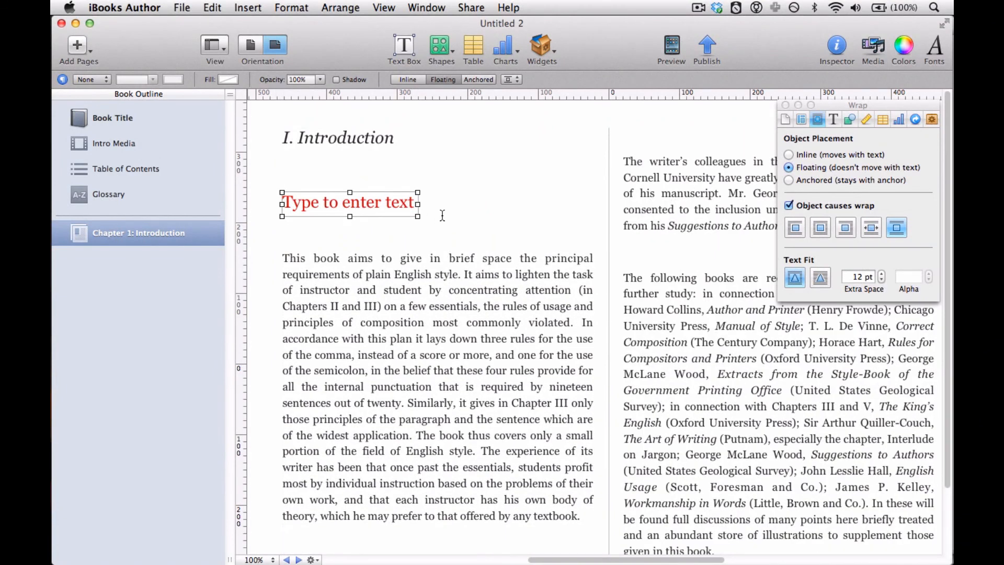
{"action": "left_click_drag", "start_coordinate": [418, 216], "coordinate": [410, 217]}
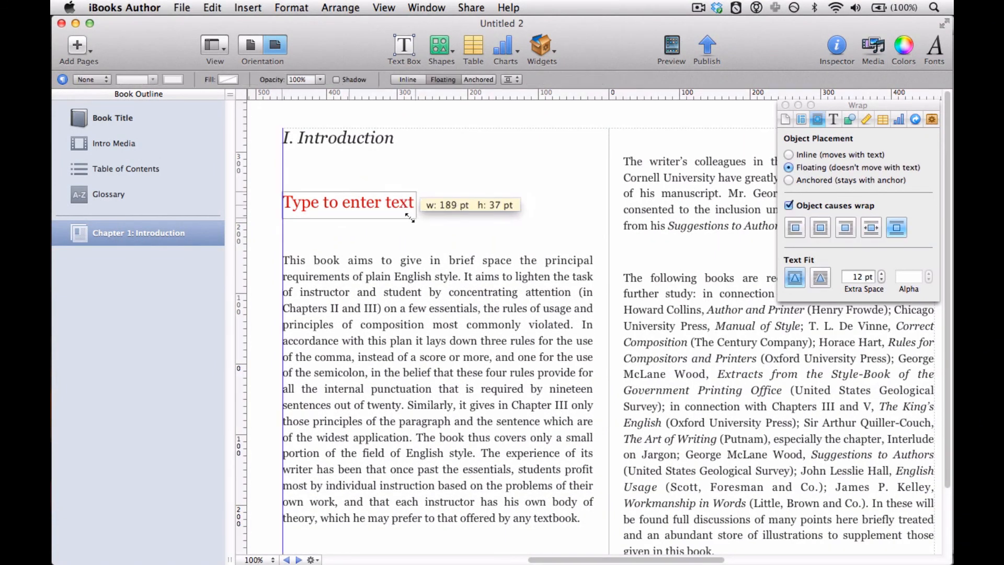
{"action": "left_click_drag", "start_coordinate": [413, 217], "coordinate": [345, 214]}
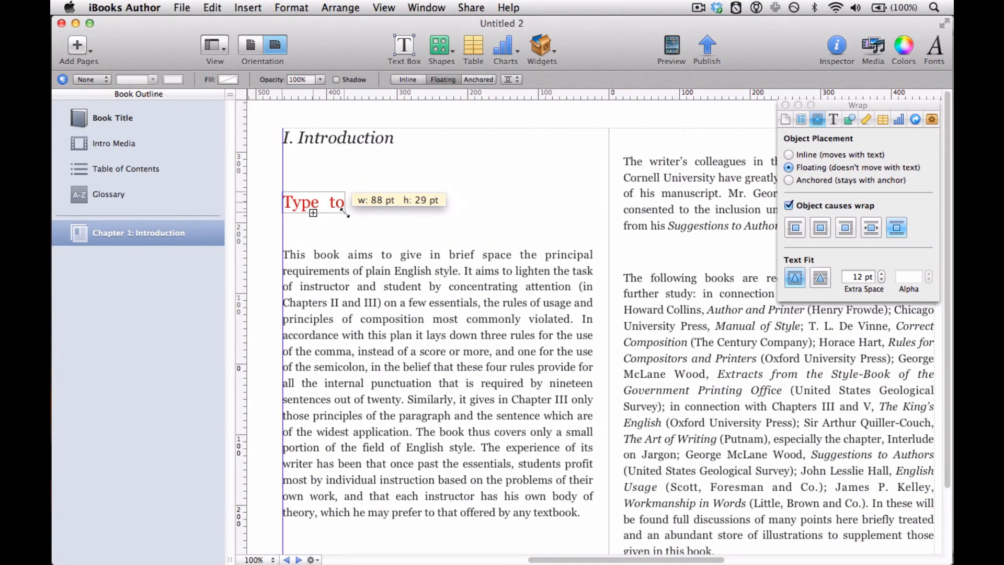
{"action": "left_click_drag", "start_coordinate": [345, 213], "coordinate": [323, 214]}
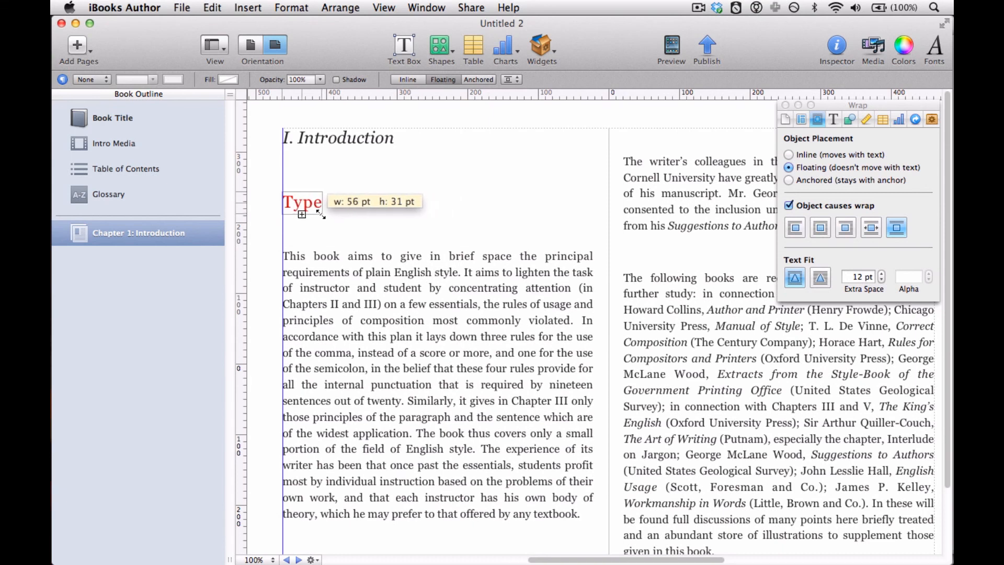
{"action": "left_click_drag", "start_coordinate": [325, 215], "coordinate": [319, 214]}
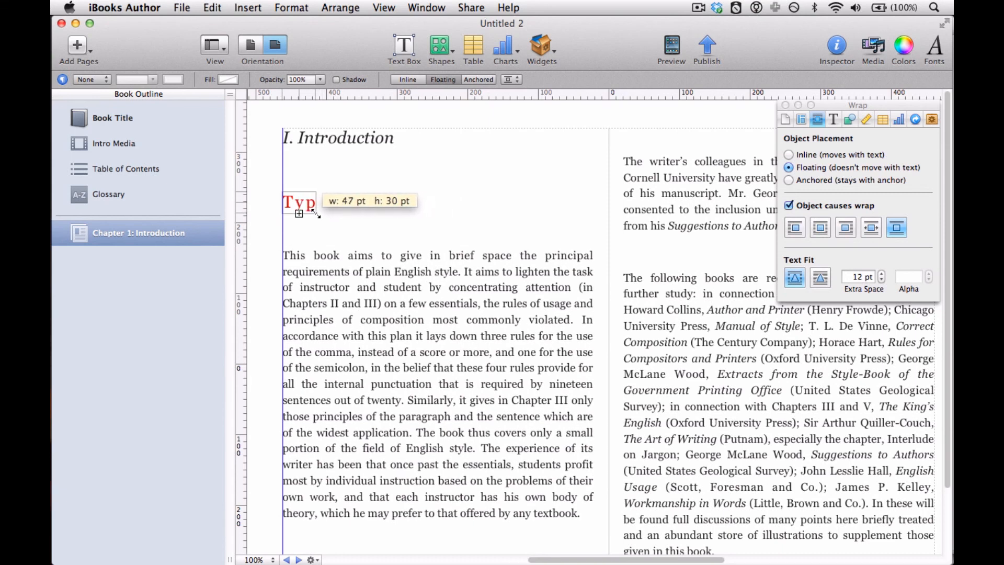
- Enlarge the red text box so its full text shows again, then deselect it
{"action": "left_click_drag", "start_coordinate": [319, 215], "coordinate": [448, 242]}
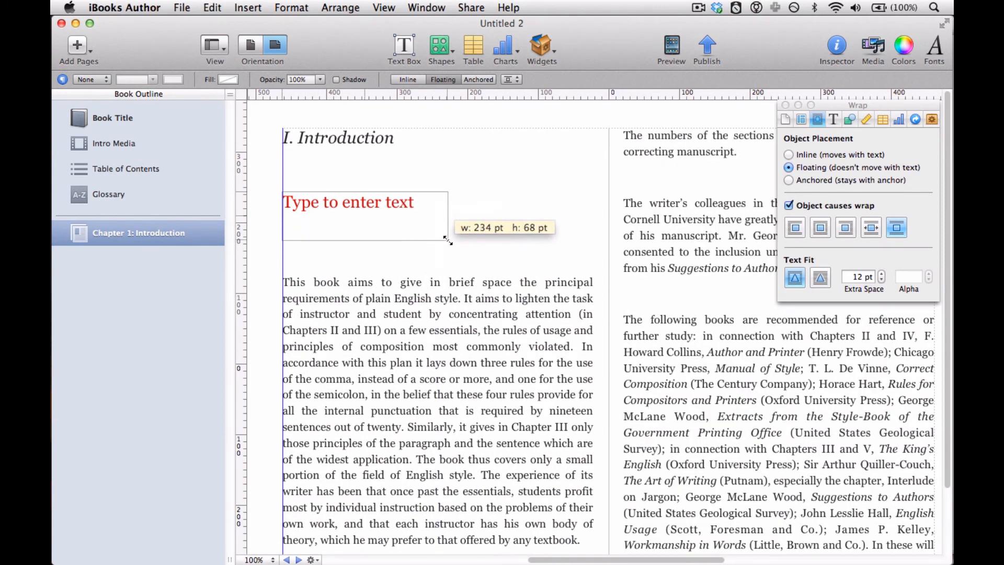
{"action": "left_click_drag", "start_coordinate": [448, 242], "coordinate": [439, 219]}
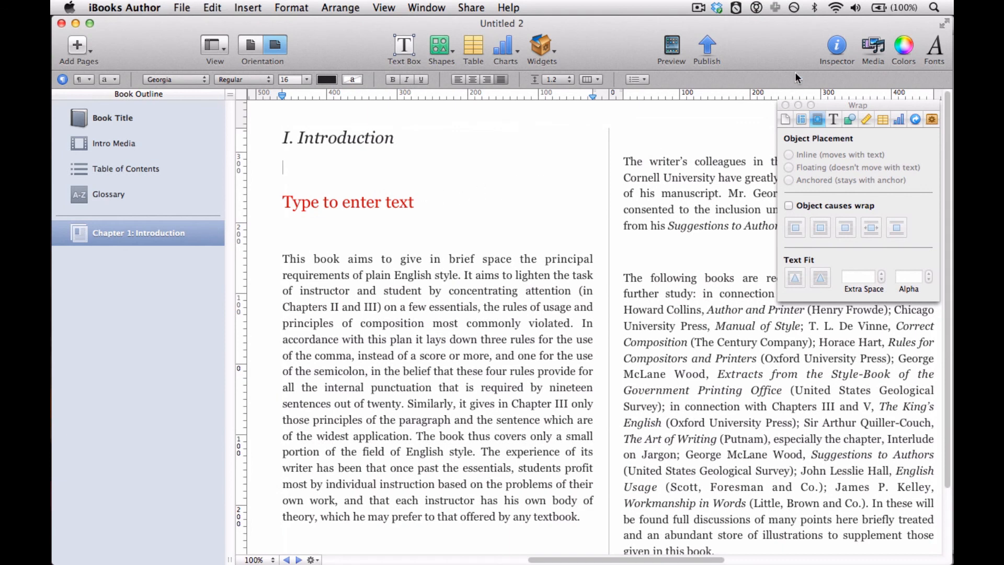
{"action": "mouse_move", "coordinate": [735, 24]}
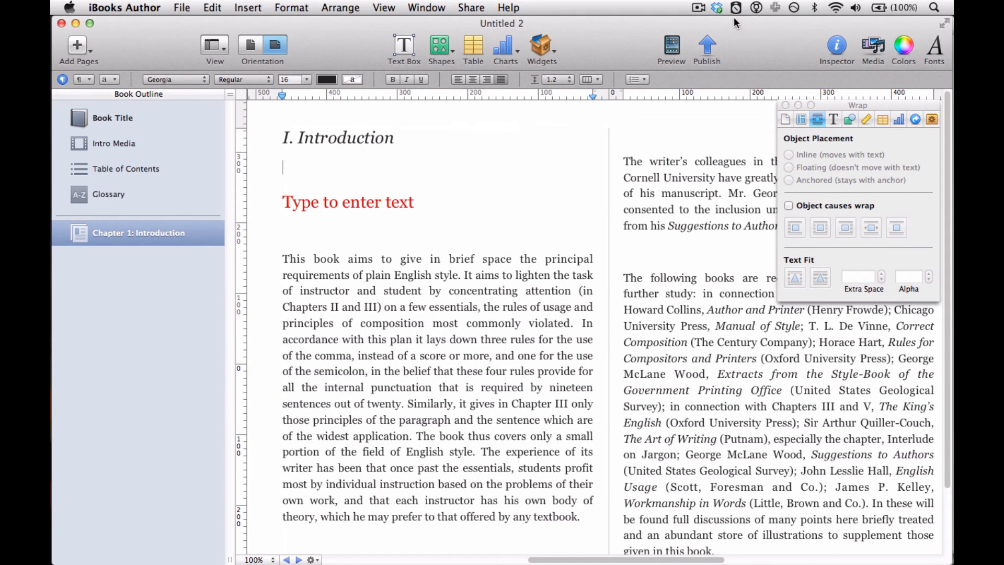
{"action": "left_click", "coordinate": [699, 6]}
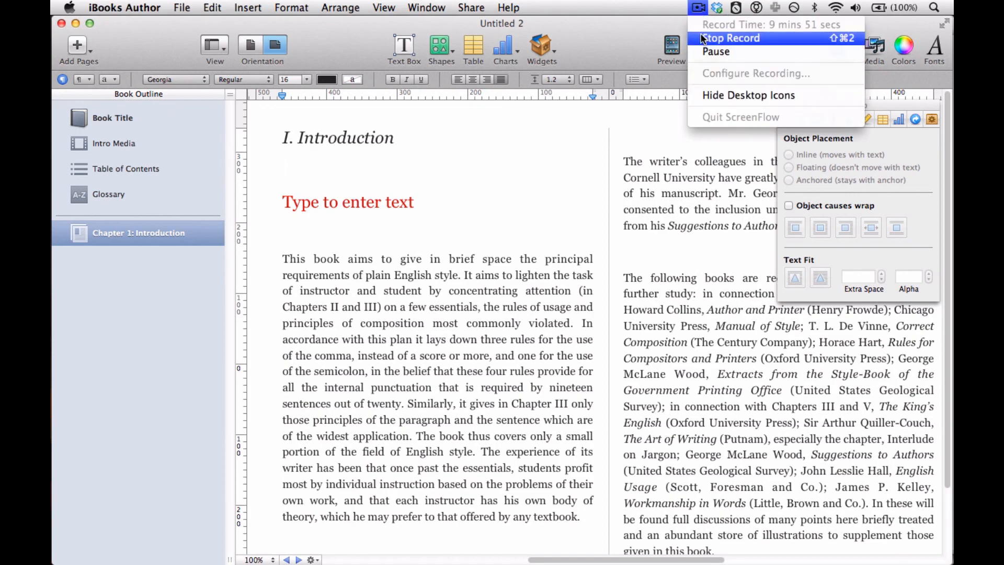